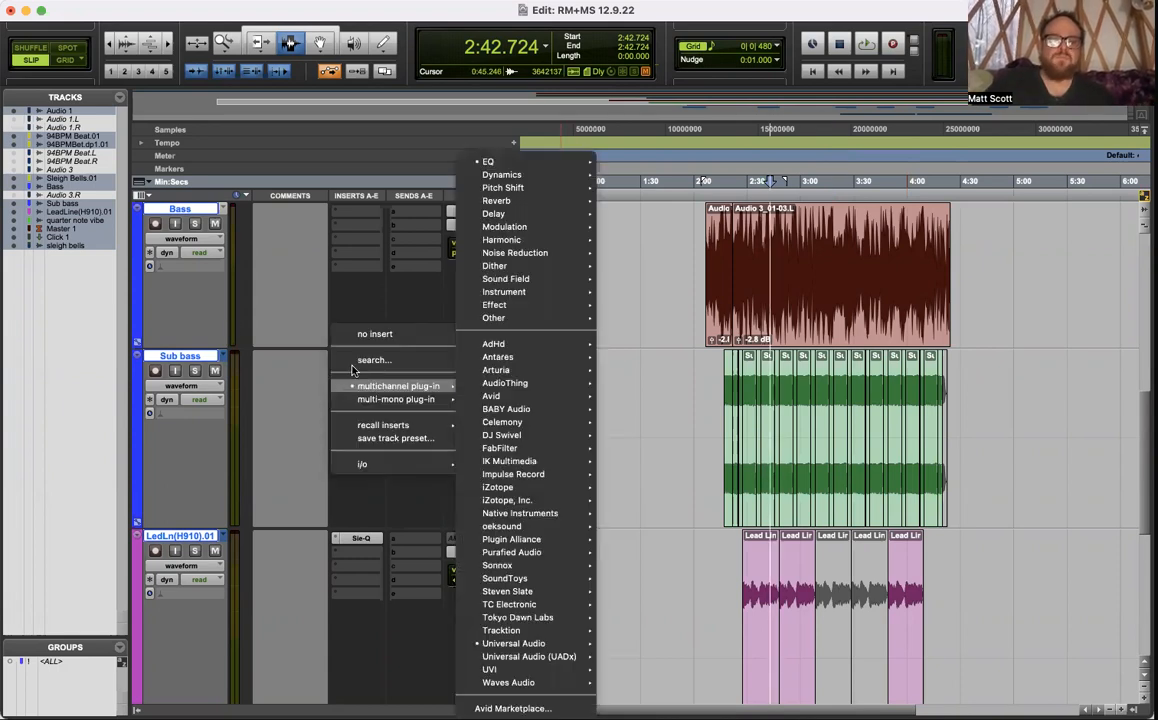
Insert FabFilter Pro-Q 3 below bx_subfilter on the Sub bass track.
{"action": "left_click", "coordinate": [375, 333]}
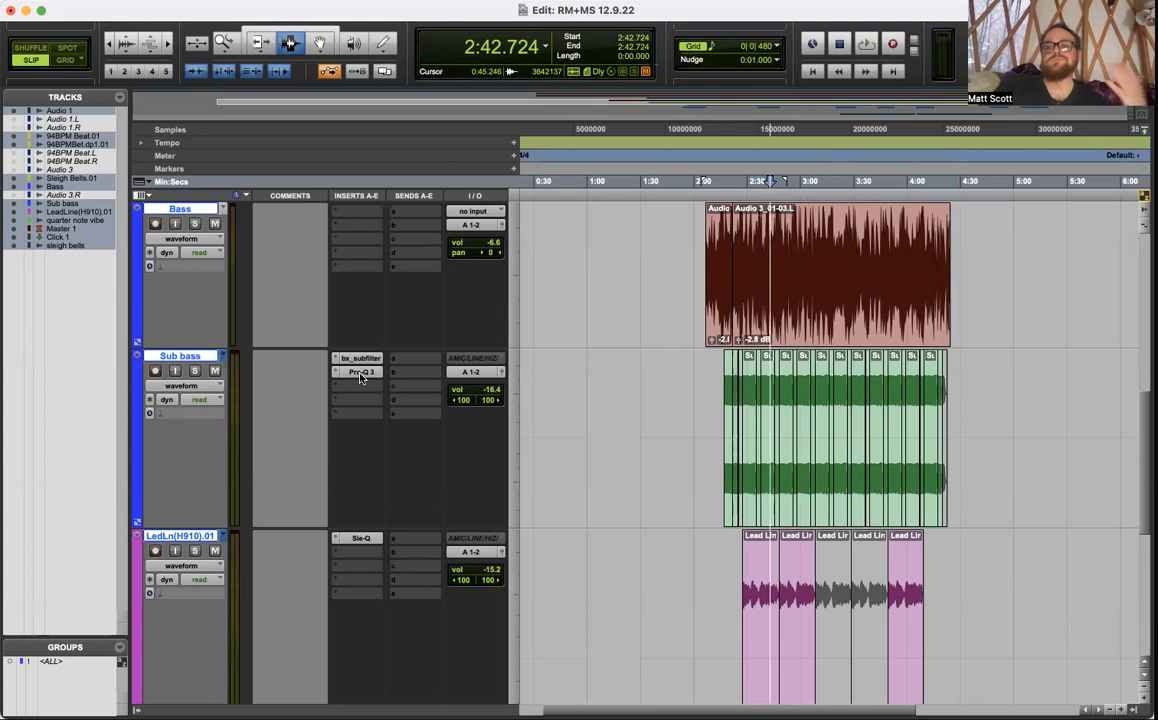
{"action": "mouse_move", "coordinate": [360, 372]}
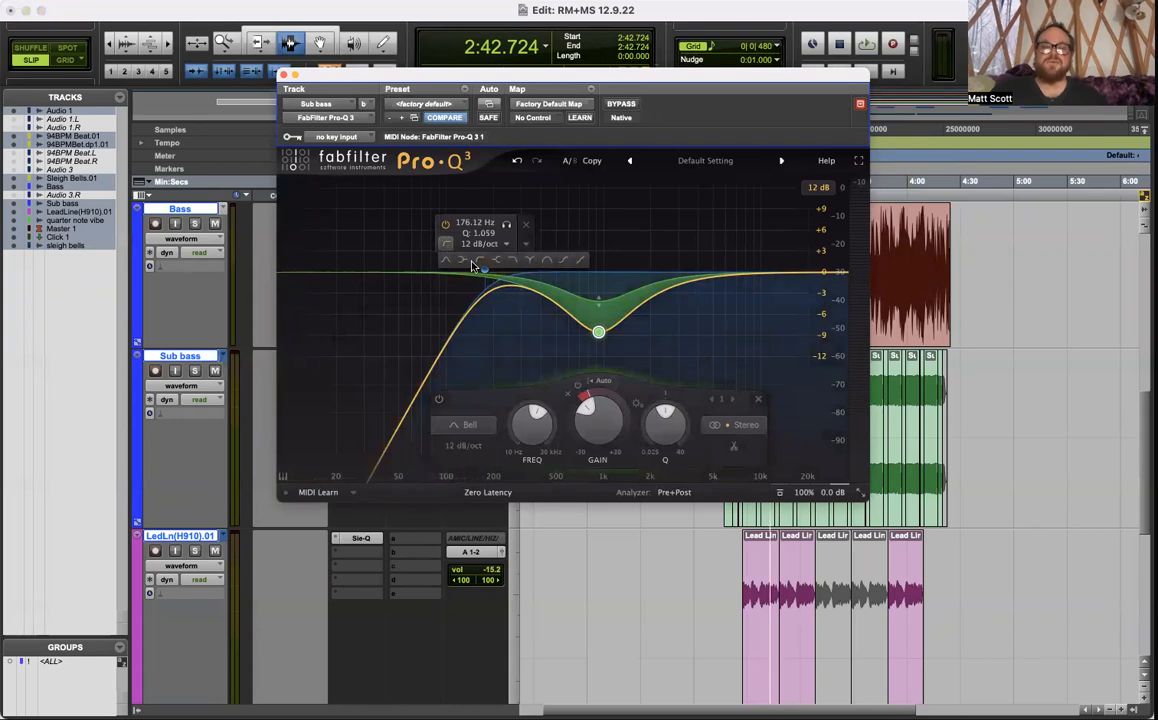
{"action": "right_click", "coordinate": [484, 270]}
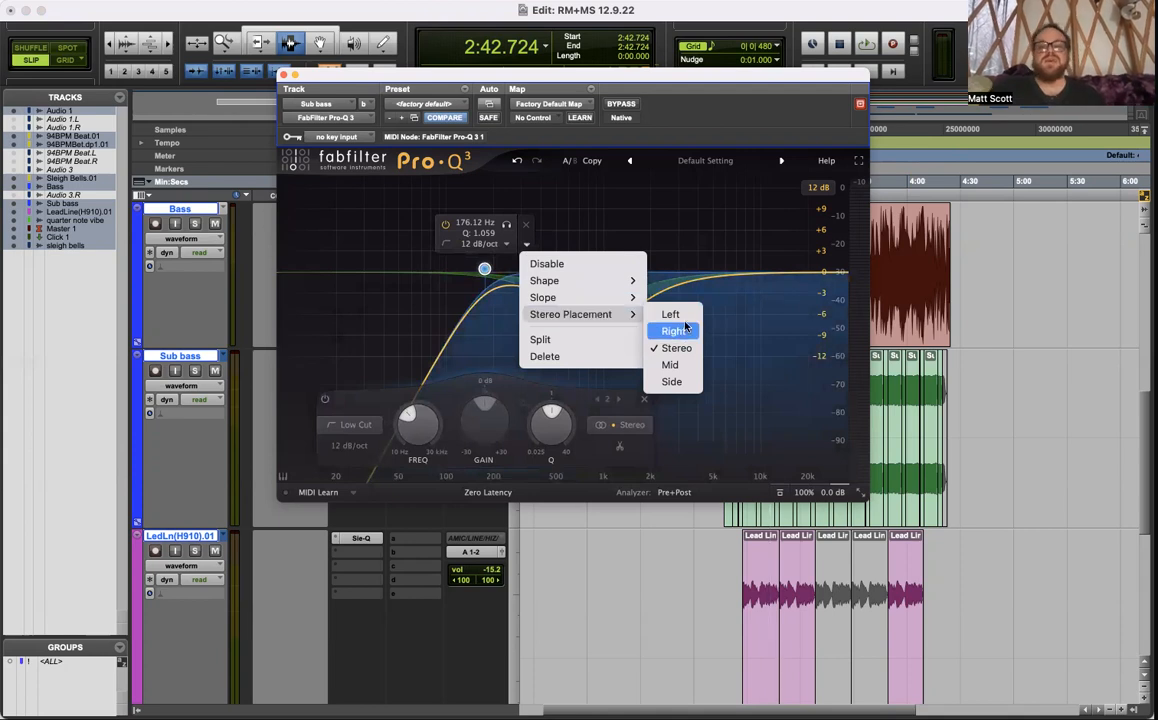
{"action": "mouse_move", "coordinate": [670, 314]}
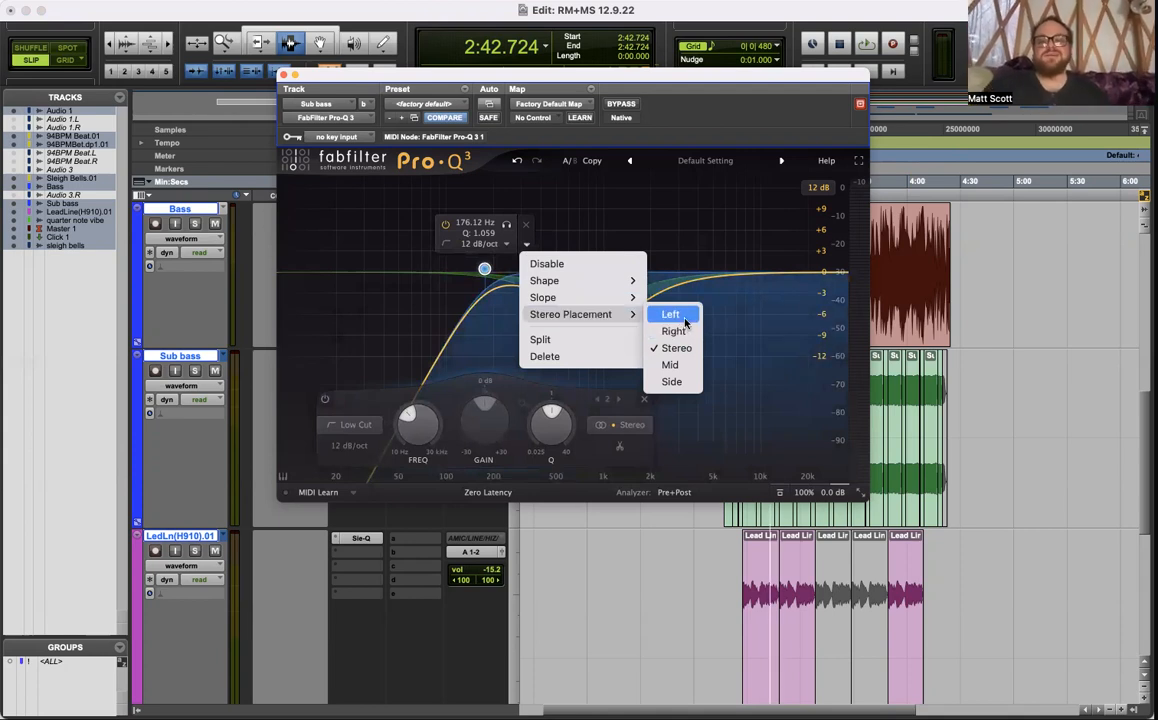
{"action": "mouse_move", "coordinate": [673, 331]}
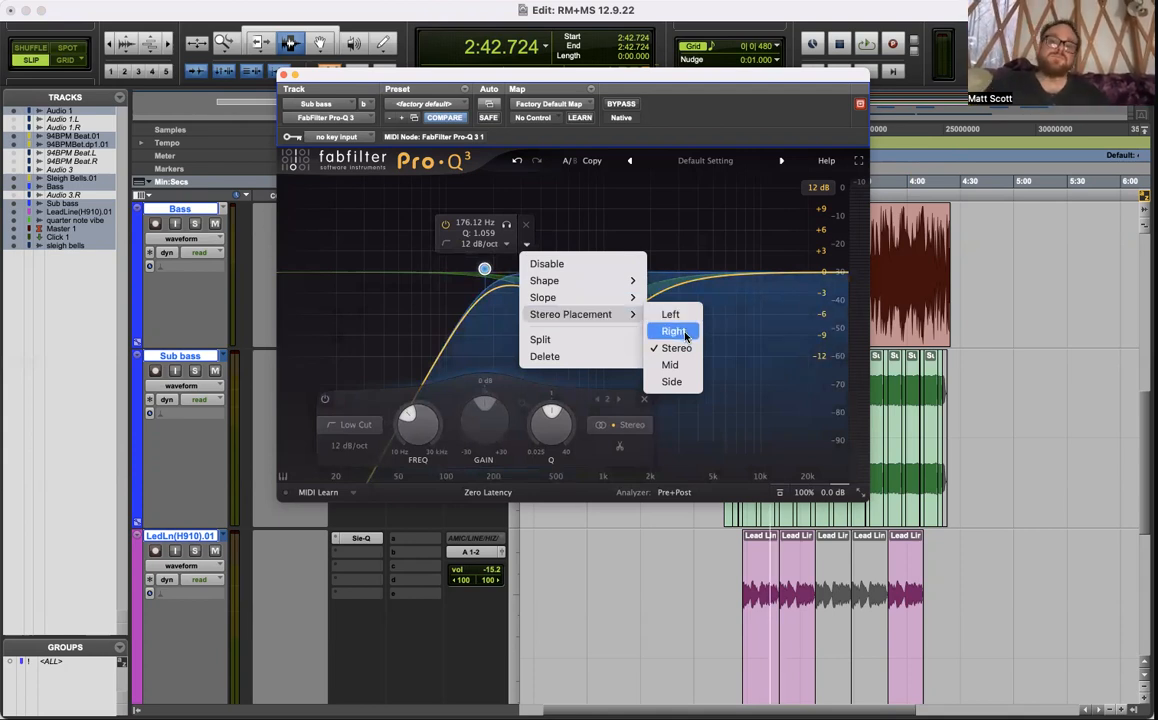
{"action": "mouse_move", "coordinate": [695, 395]}
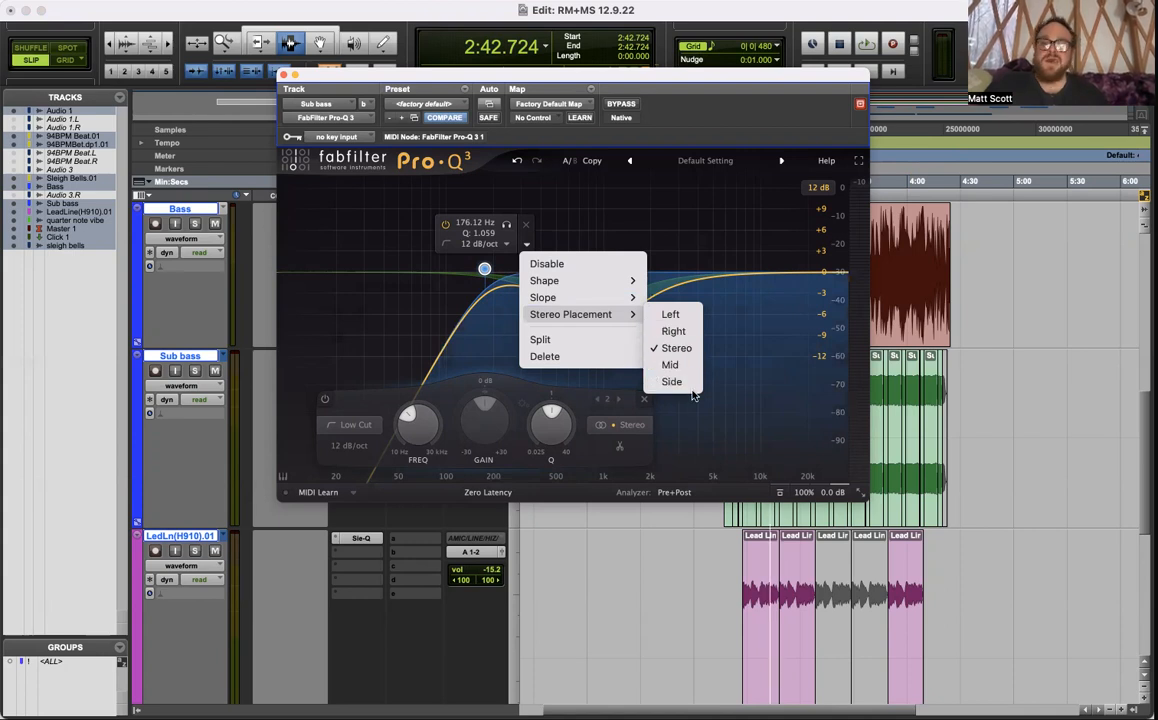
{"action": "mouse_move", "coordinate": [673, 331]}
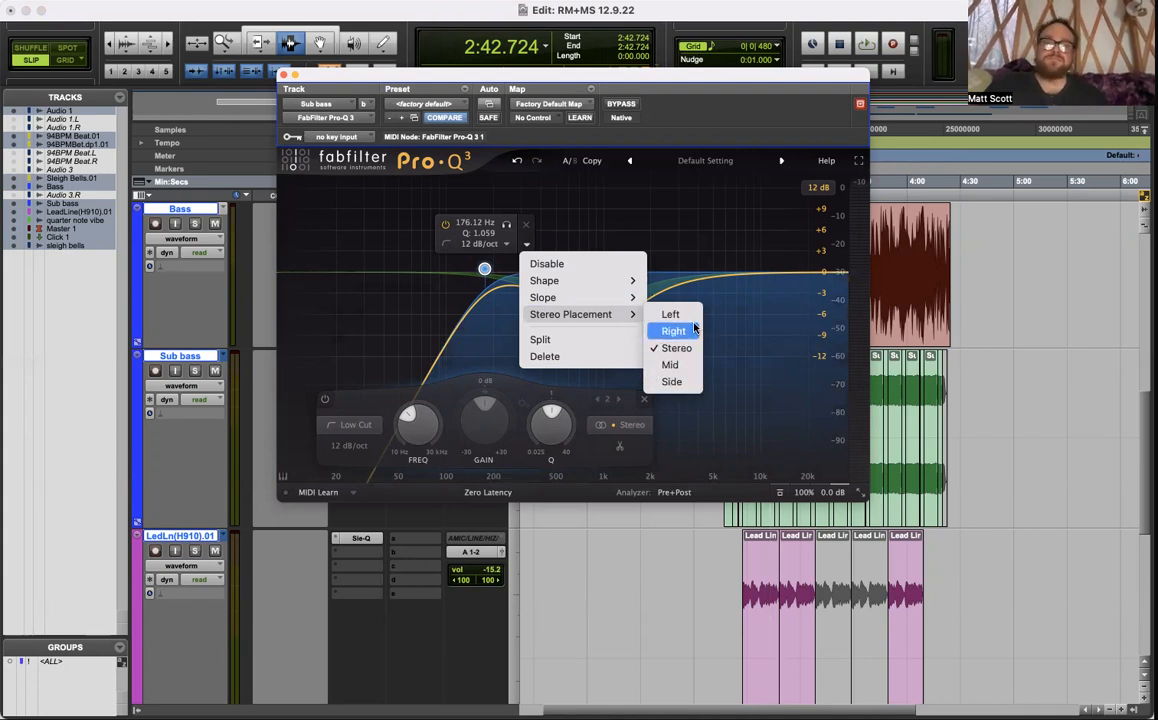
{"action": "left_click", "coordinate": [676, 348]}
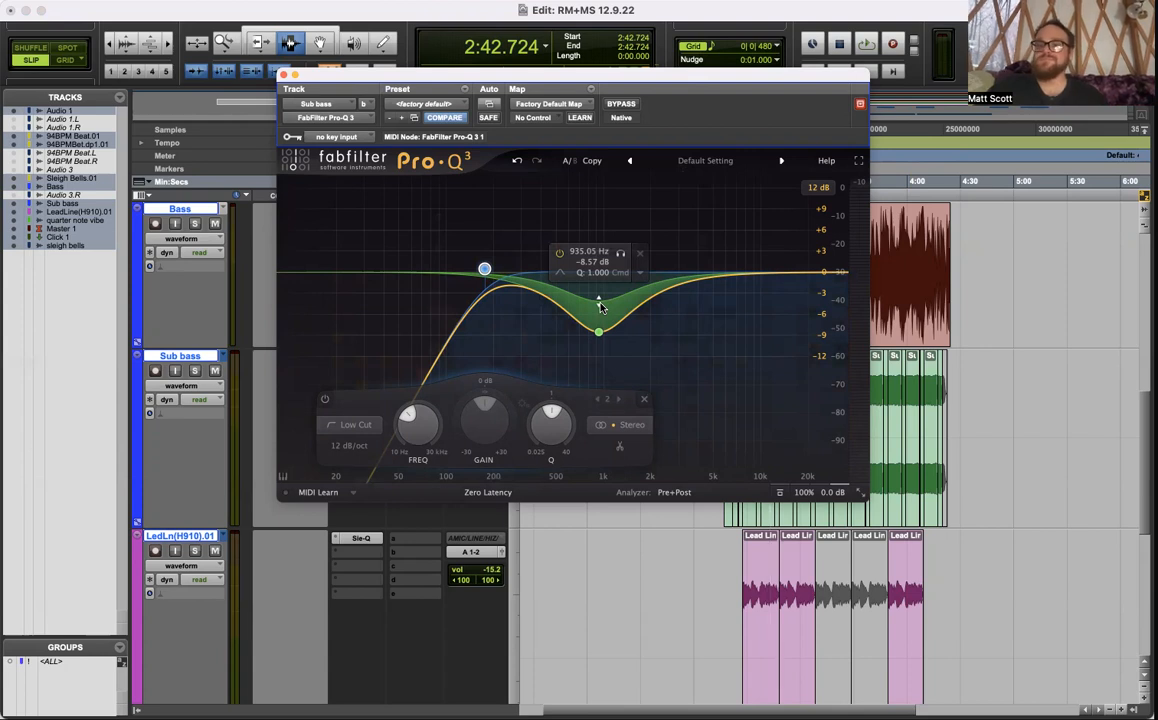
{"action": "mouse_move", "coordinate": [678, 319]}
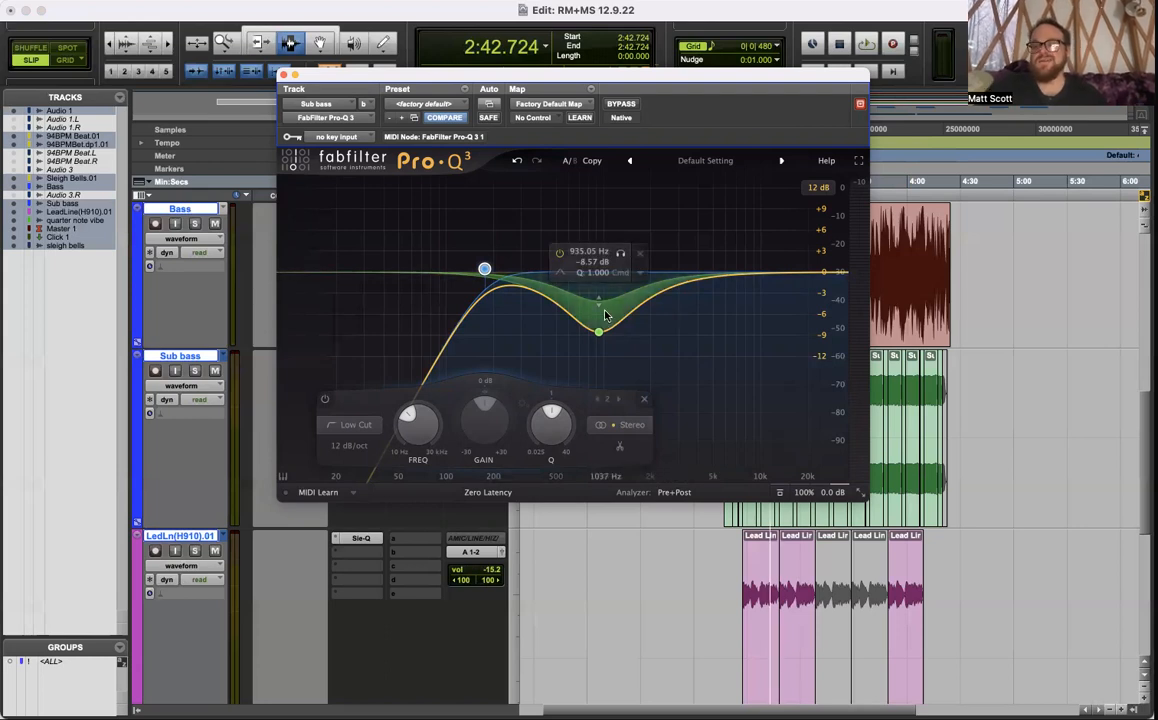
Select Pro-Q 3's bell band around 1 kHz, then its low-cut band.
{"action": "left_click", "coordinate": [601, 470]}
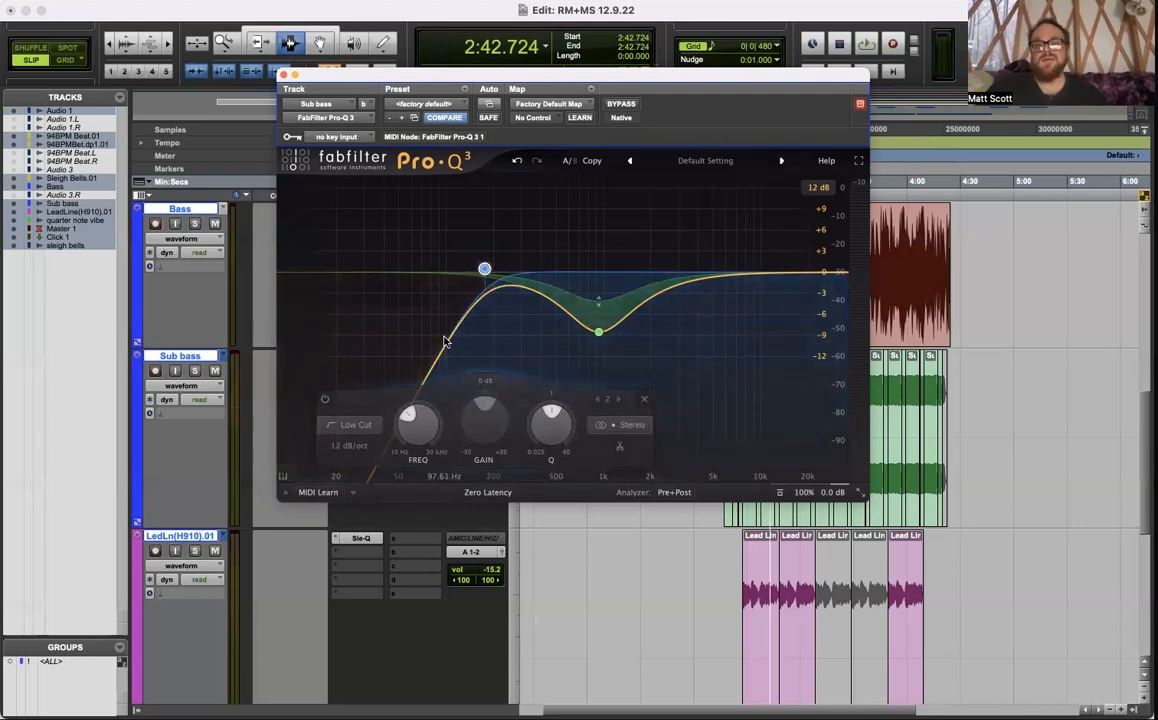
{"action": "left_click", "coordinate": [708, 277]}
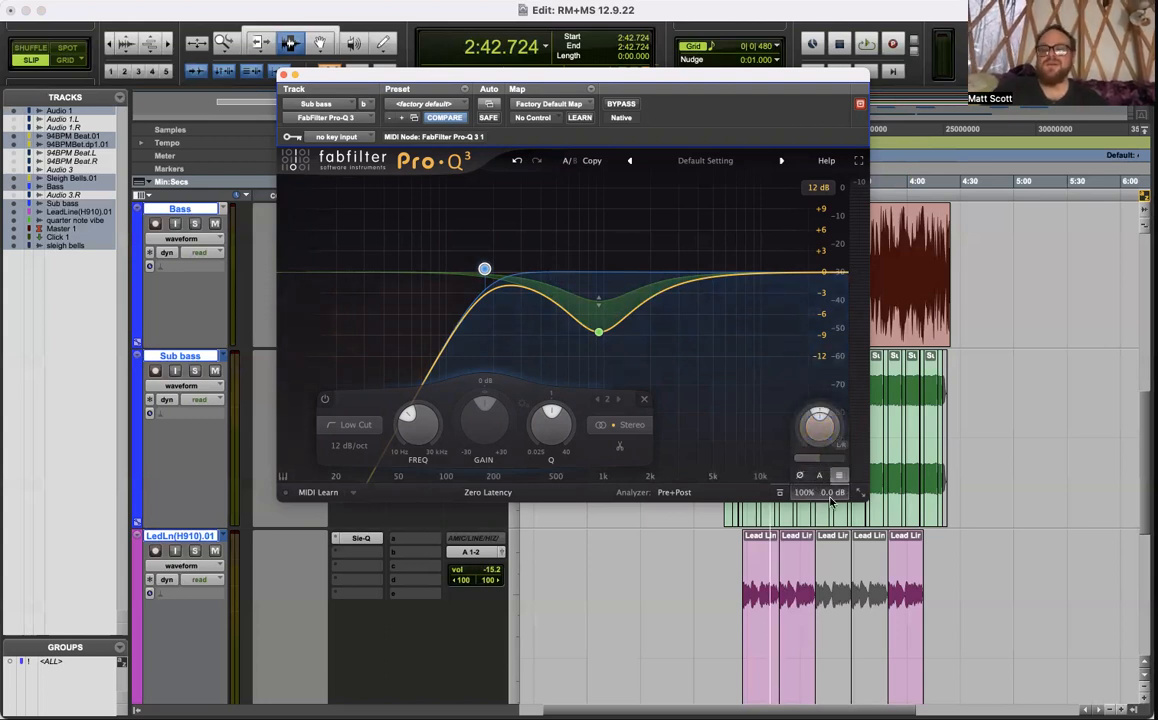
{"action": "mouse_move", "coordinate": [672, 175]}
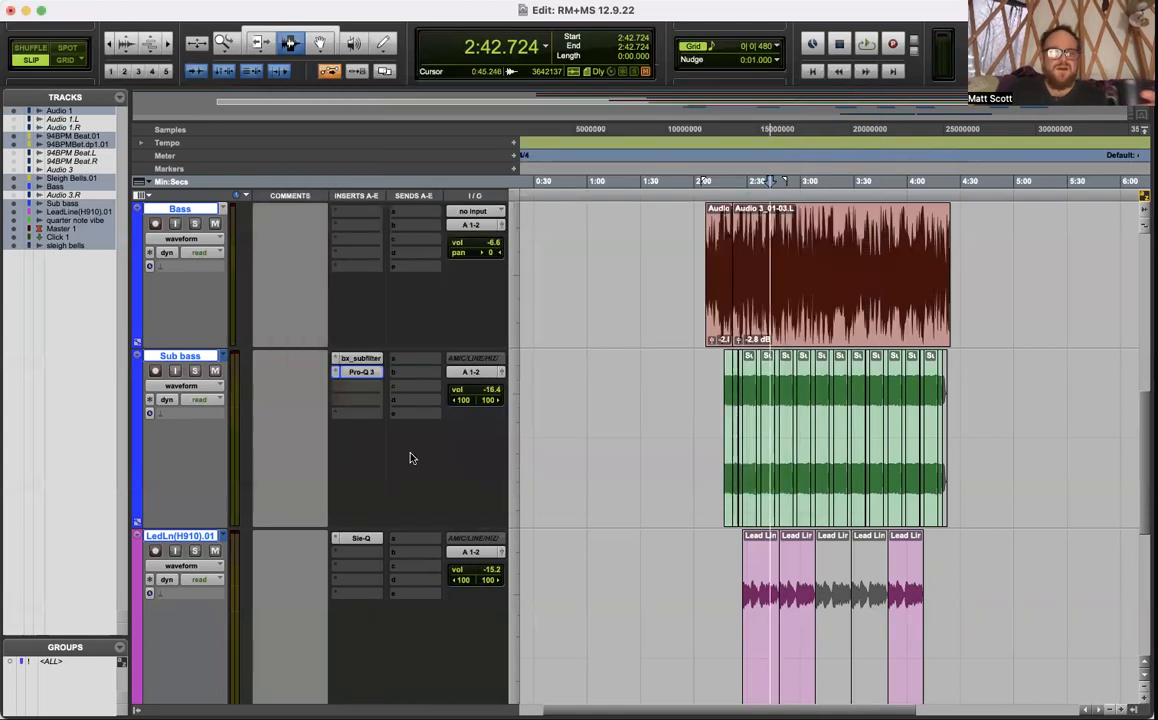
Open the Soundtoys Sie-Q insert on the LedLn(H910).01 track.
{"action": "left_click", "coordinate": [360, 538]}
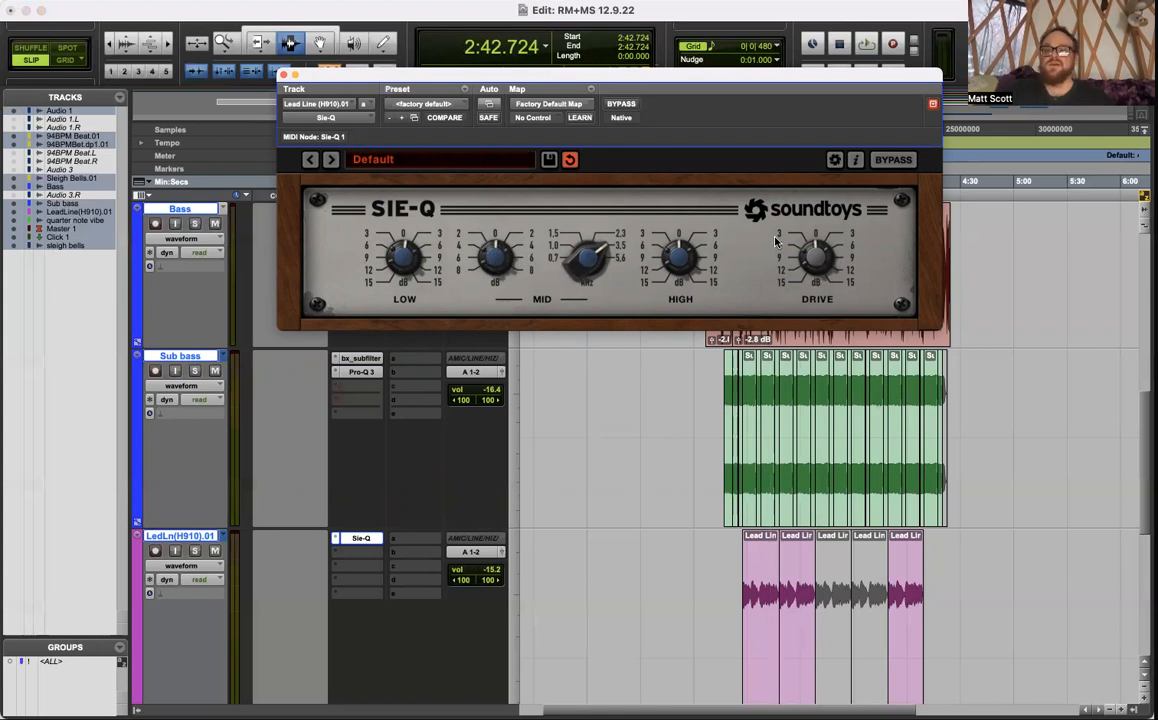
{"action": "mouse_move", "coordinate": [818, 243]}
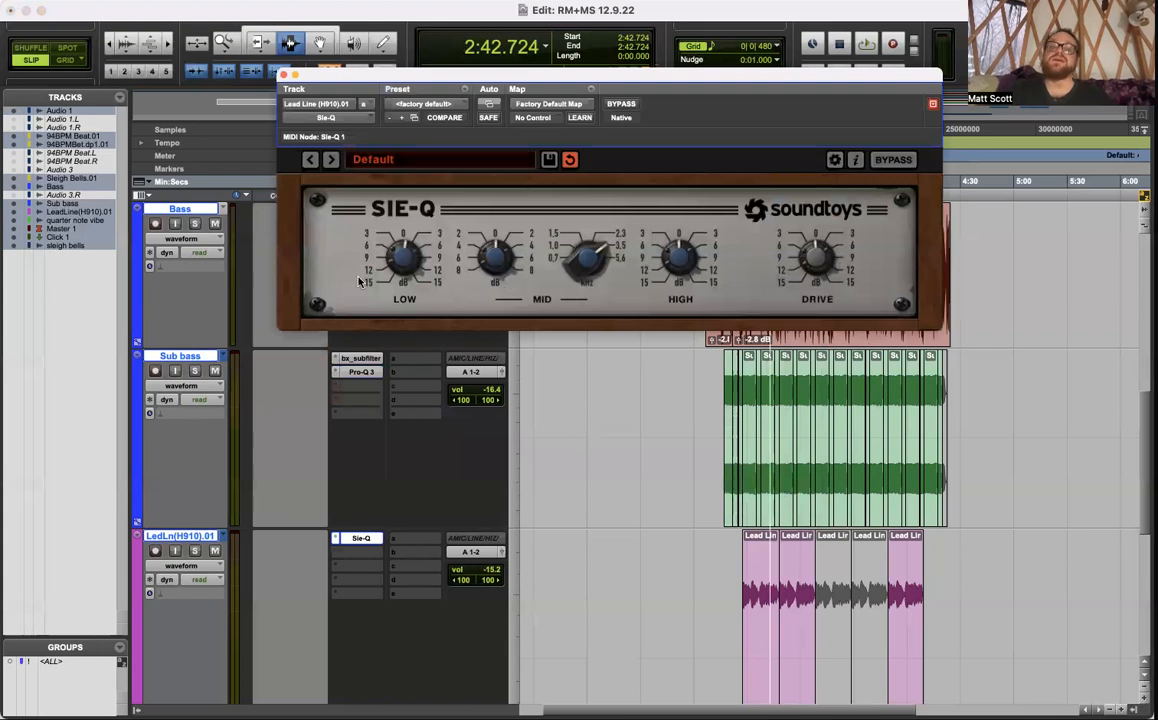
{"action": "mouse_move", "coordinate": [458, 270]}
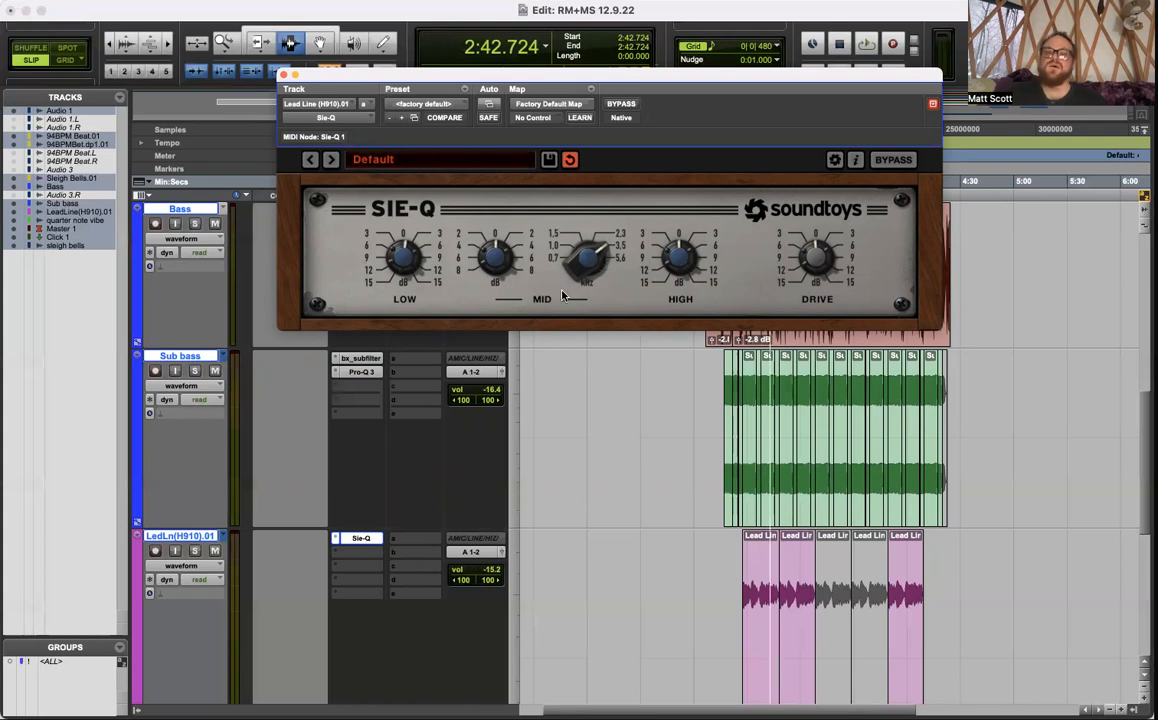
{"action": "mouse_move", "coordinate": [400, 270]}
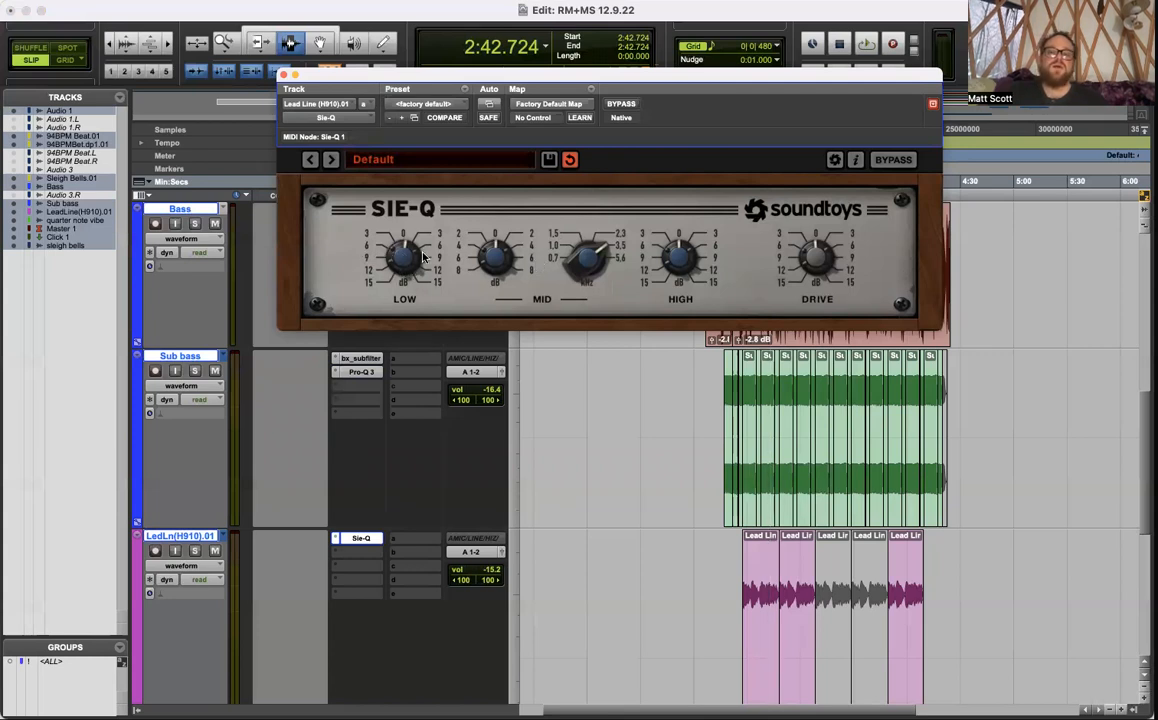
{"action": "mouse_move", "coordinate": [405, 262]}
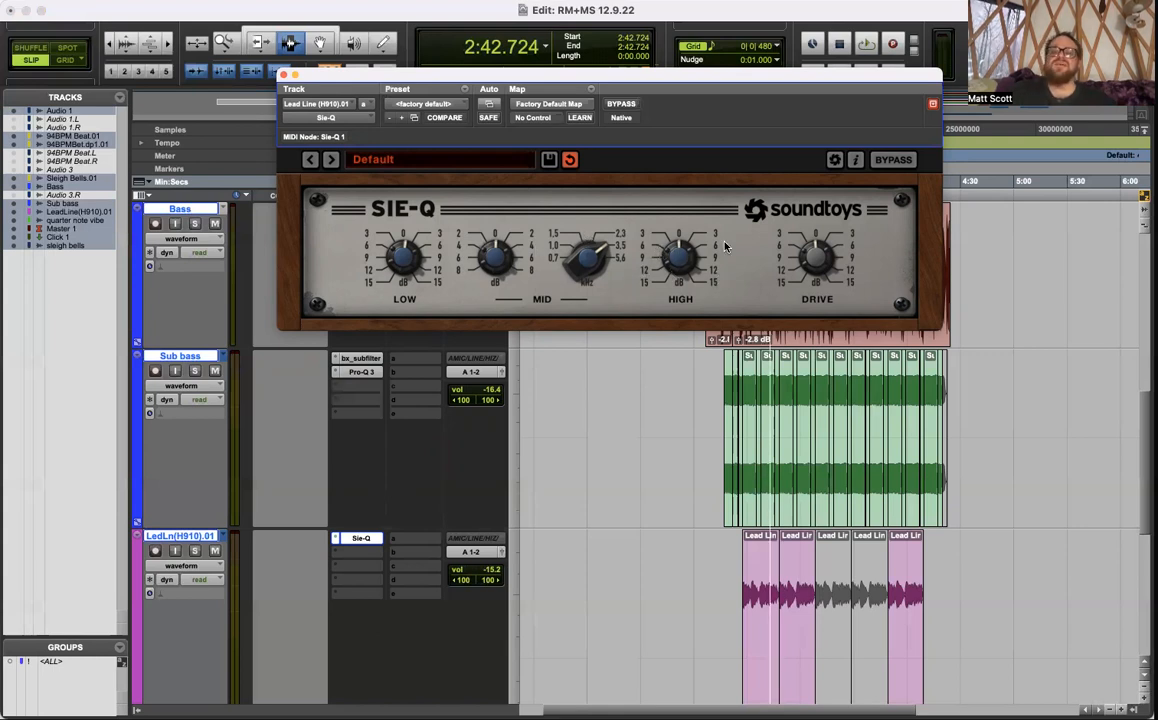
{"action": "mouse_move", "coordinate": [768, 235]}
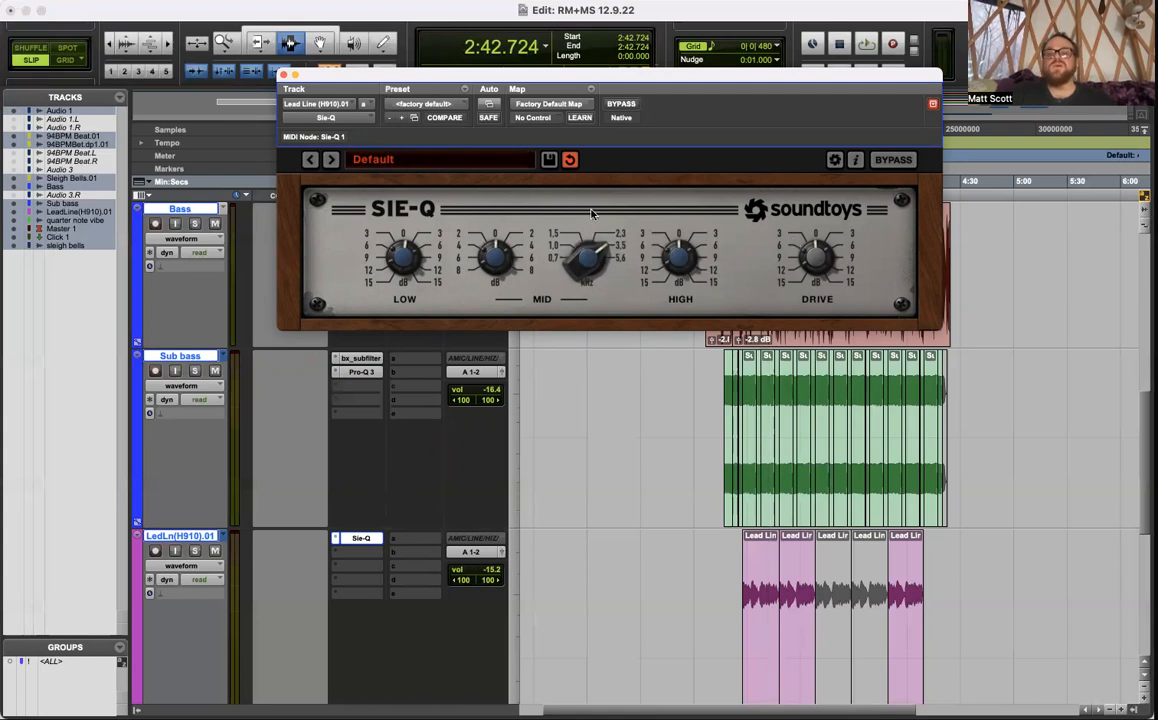
{"action": "mouse_move", "coordinate": [518, 233]}
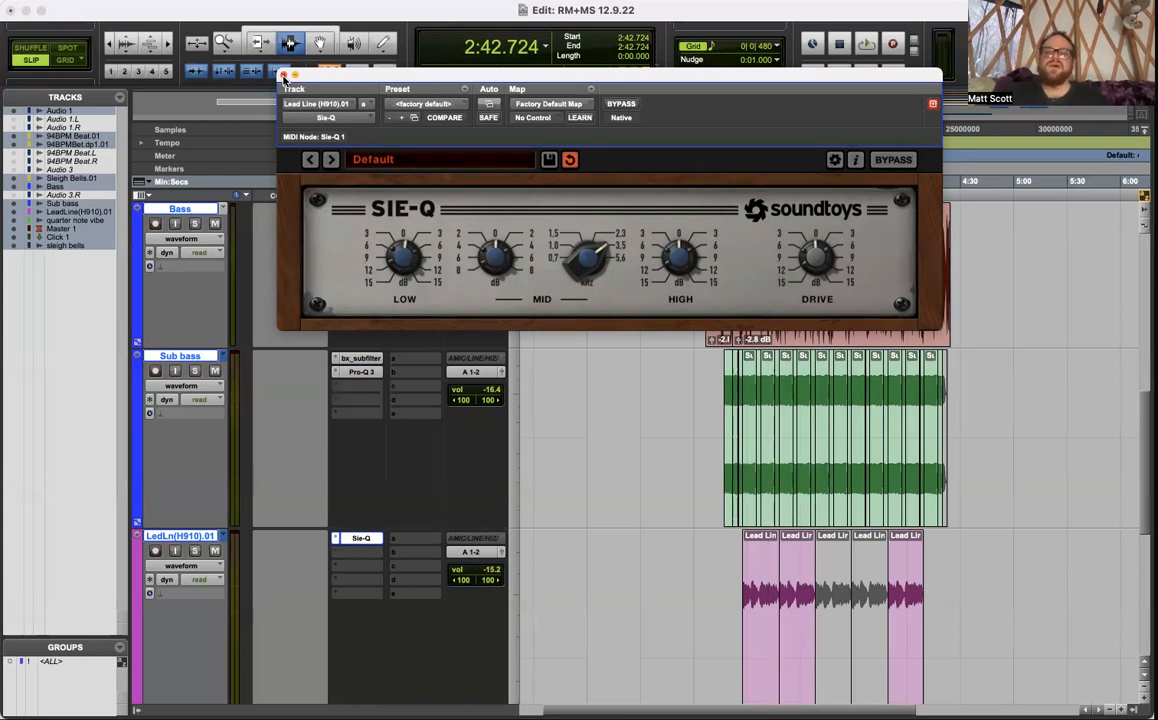
Close Sie-Q and reposition the Sub bass bx_subfilter window over the session.
{"action": "left_click", "coordinate": [285, 76]}
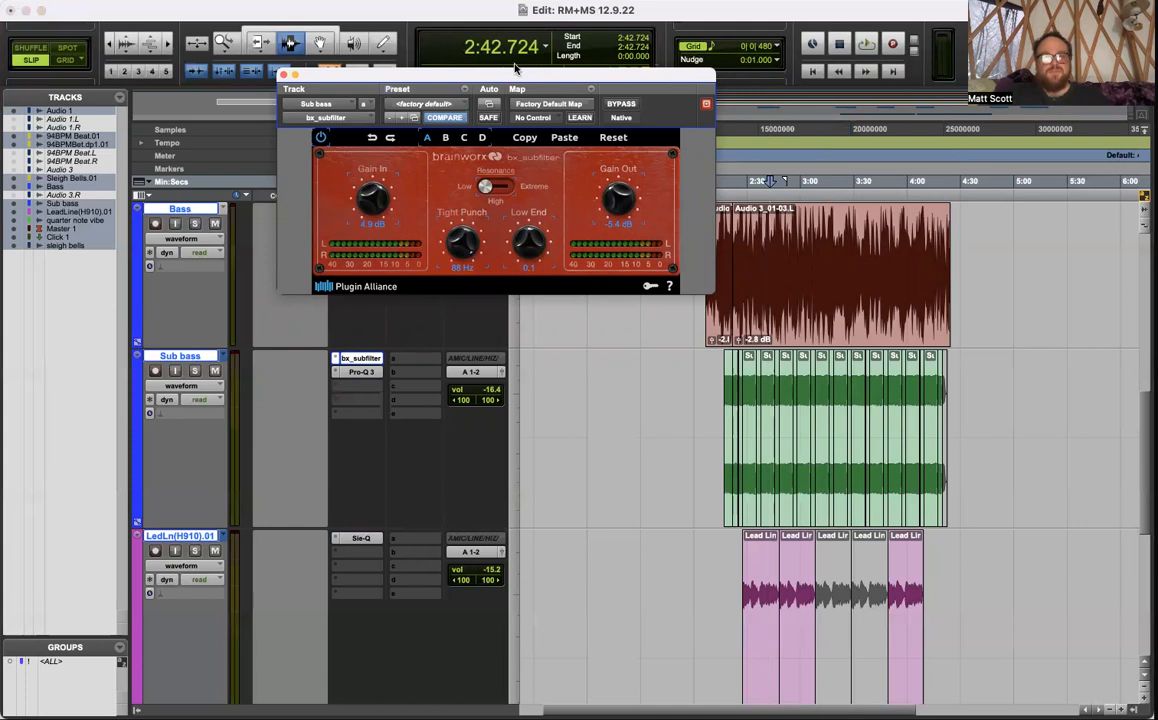
{"action": "left_click_drag", "start_coordinate": [515, 75], "coordinate": [660, 253]}
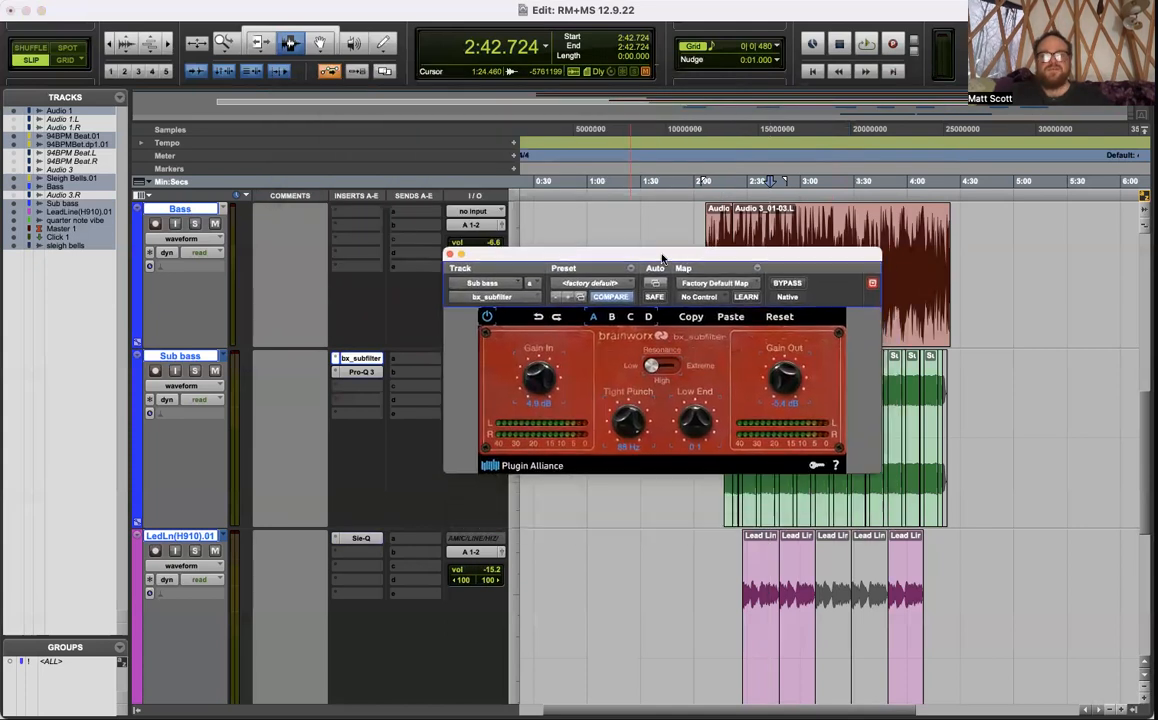
{"action": "left_click_drag", "start_coordinate": [660, 253], "coordinate": [635, 188]}
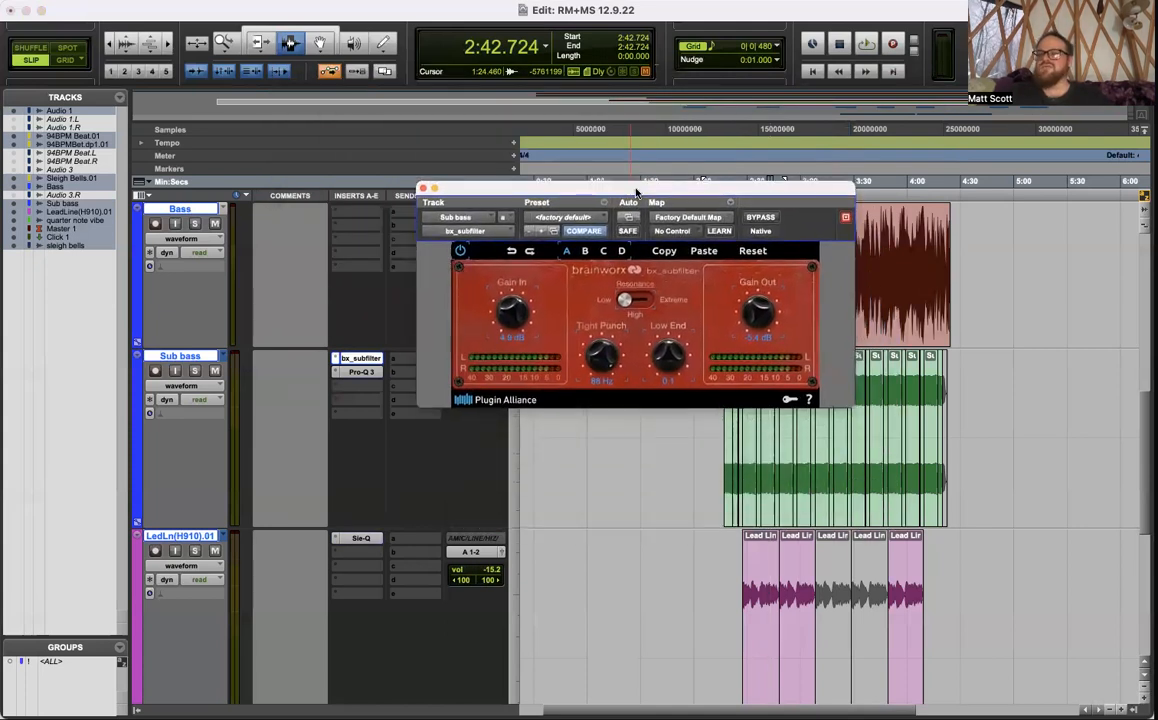
{"action": "left_click_drag", "start_coordinate": [636, 188], "coordinate": [640, 210]}
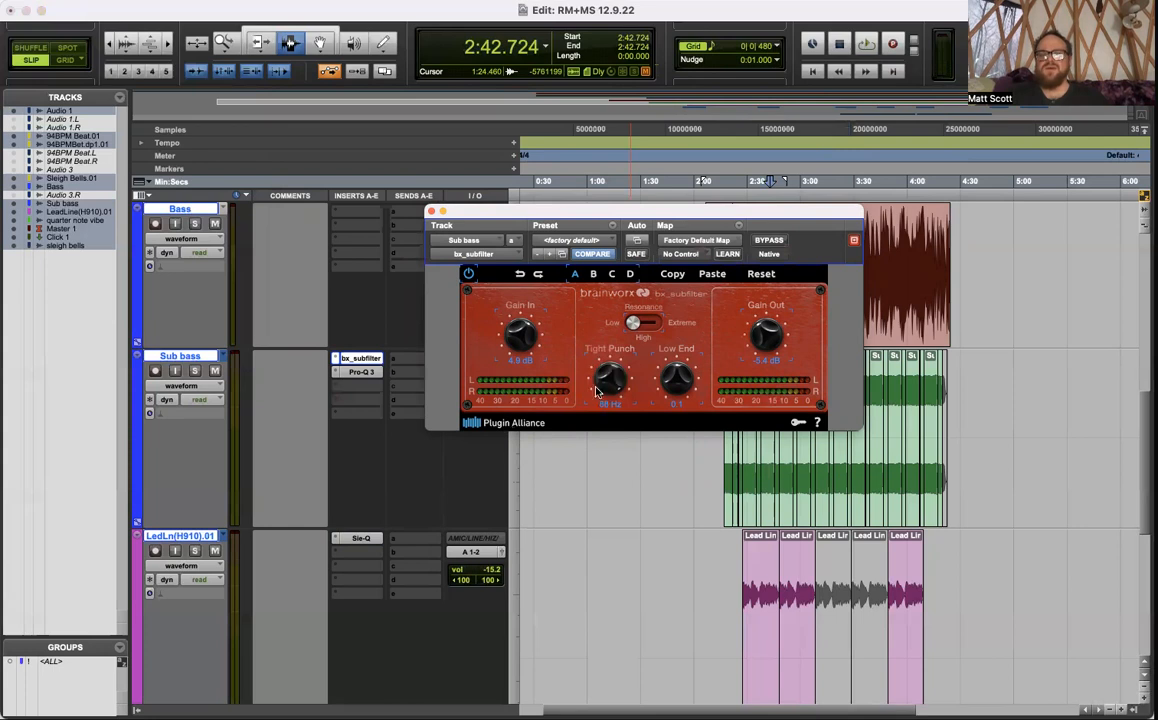
{"action": "mouse_move", "coordinate": [721, 344]}
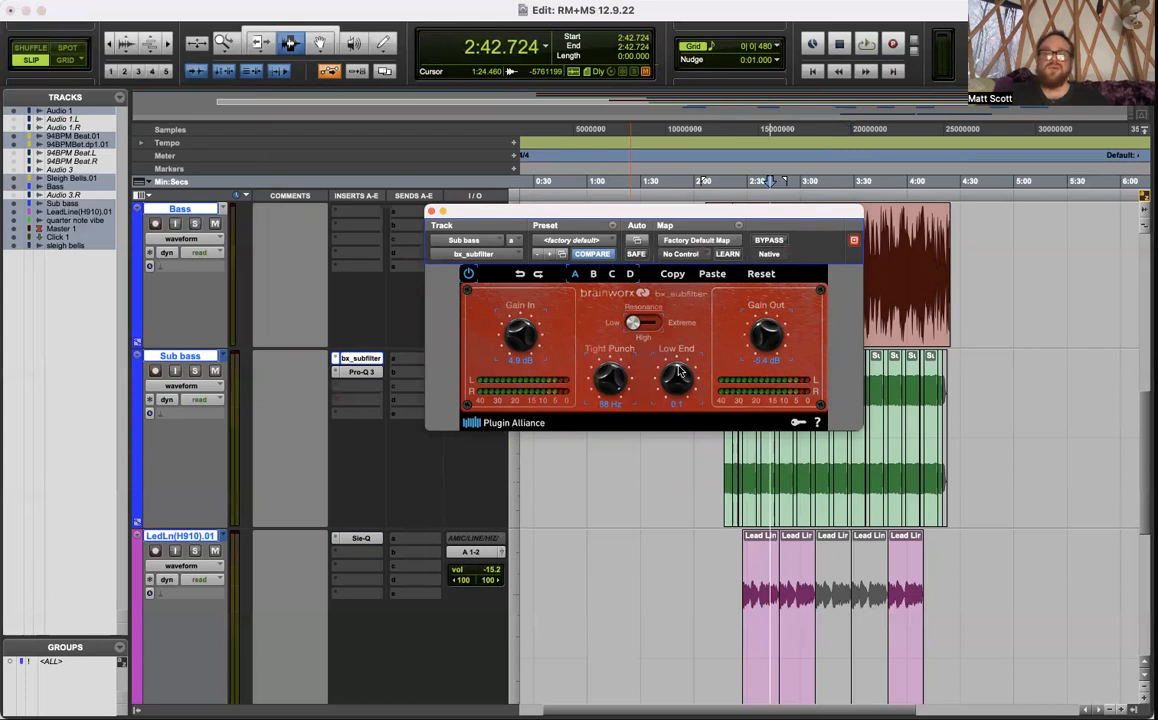
{"action": "mouse_move", "coordinate": [601, 335]}
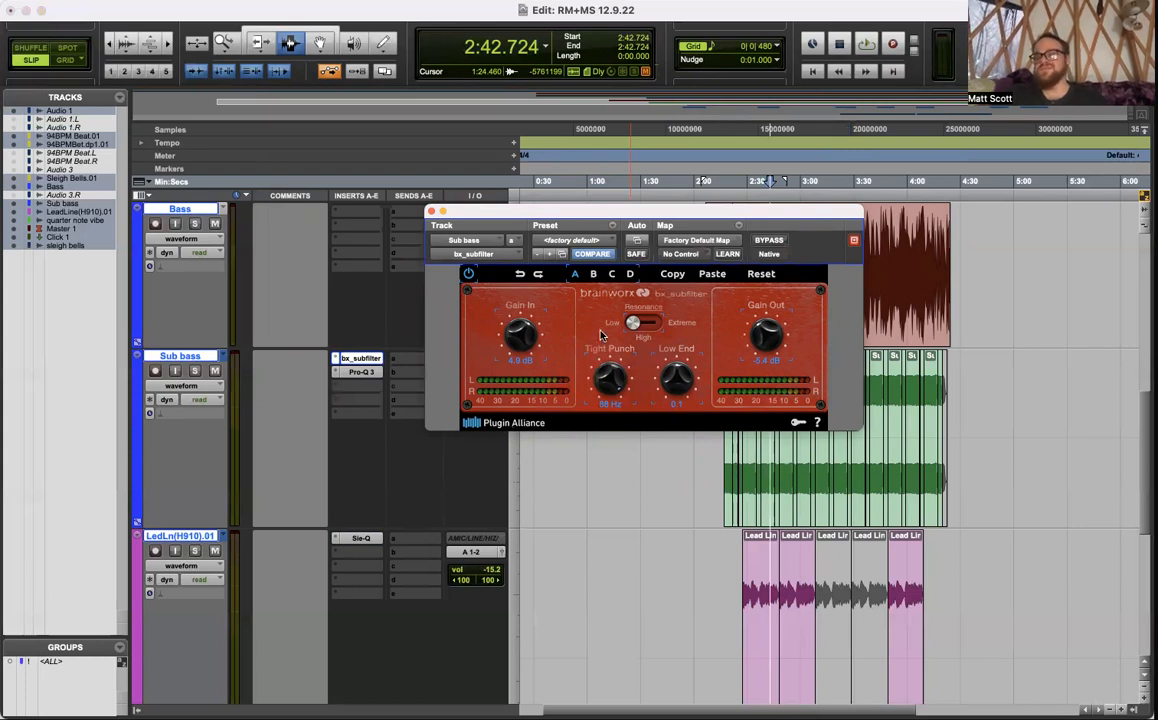
{"action": "mouse_move", "coordinate": [570, 342]}
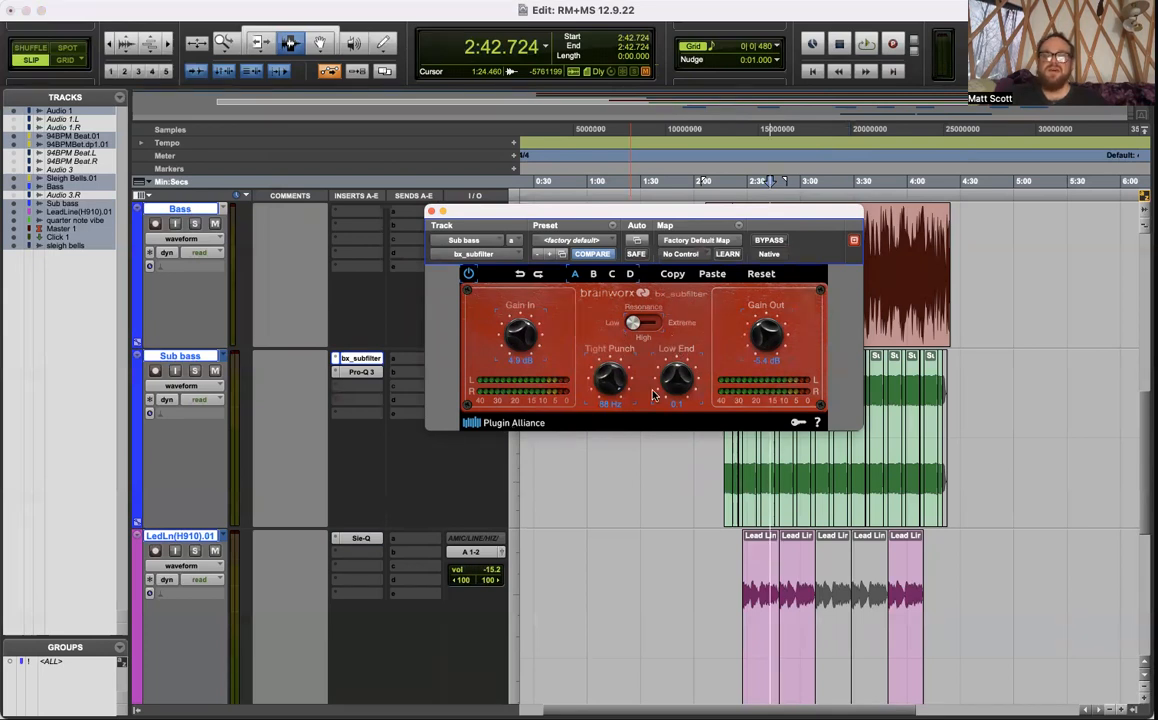
{"action": "mouse_move", "coordinate": [548, 290]}
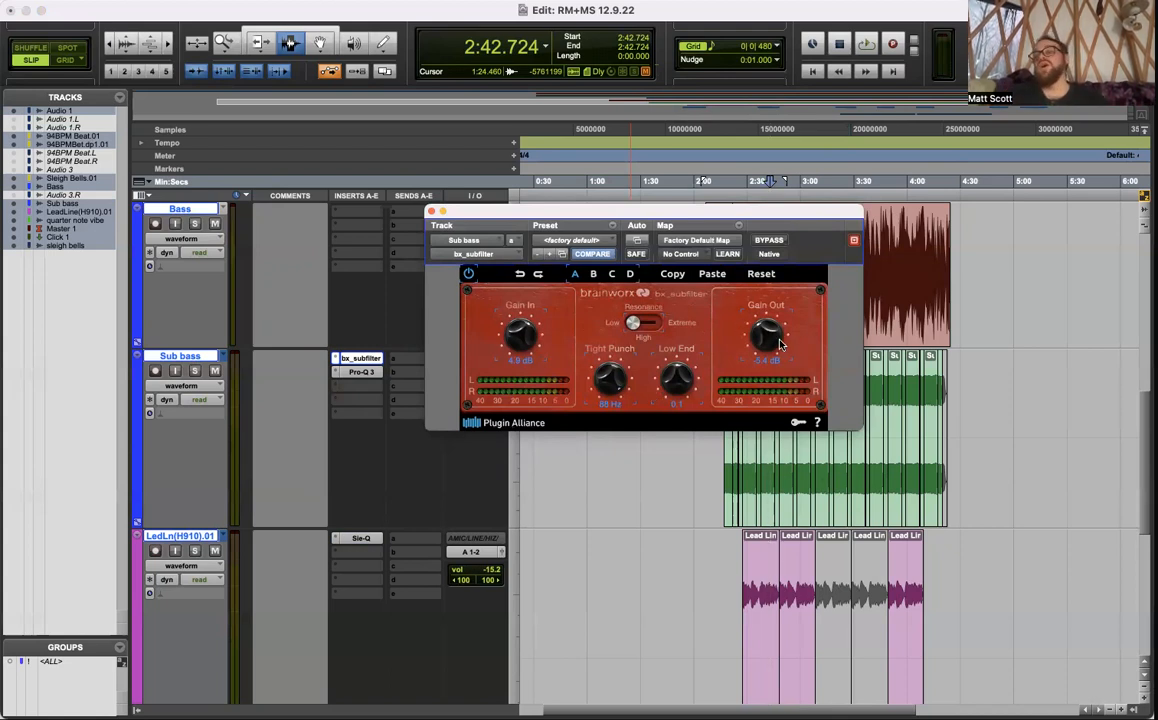
{"action": "mouse_move", "coordinate": [706, 363]}
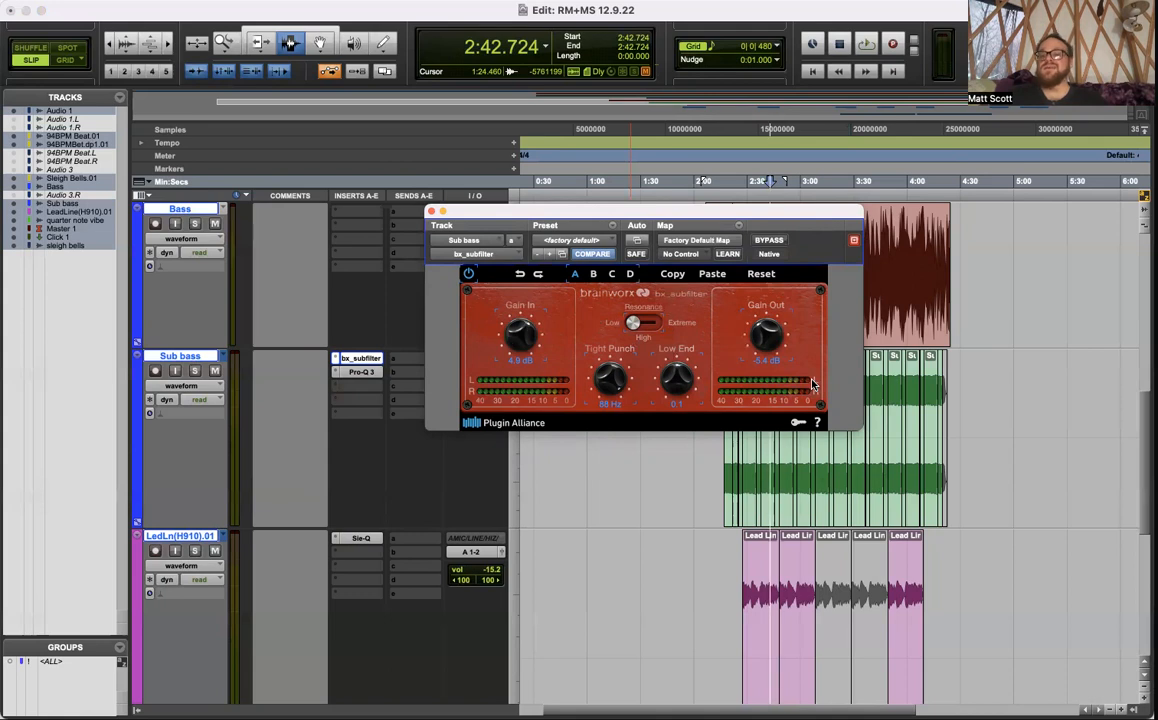
{"action": "mouse_move", "coordinate": [477, 428]}
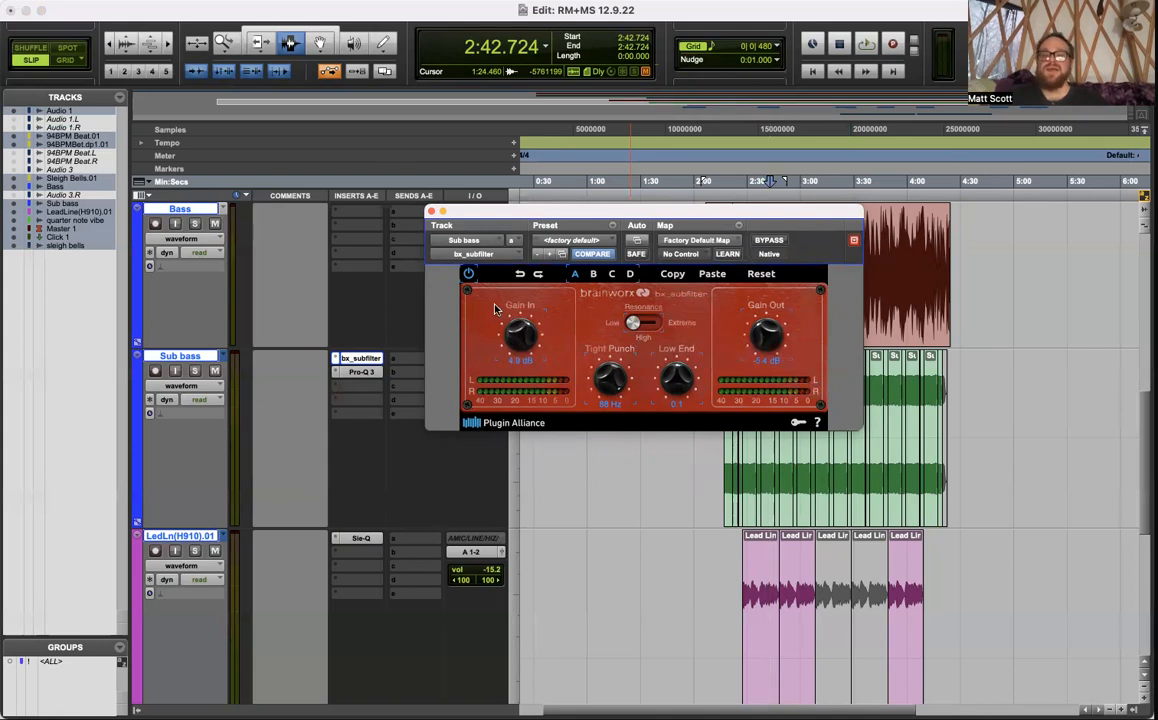
{"action": "mouse_move", "coordinate": [727, 291]}
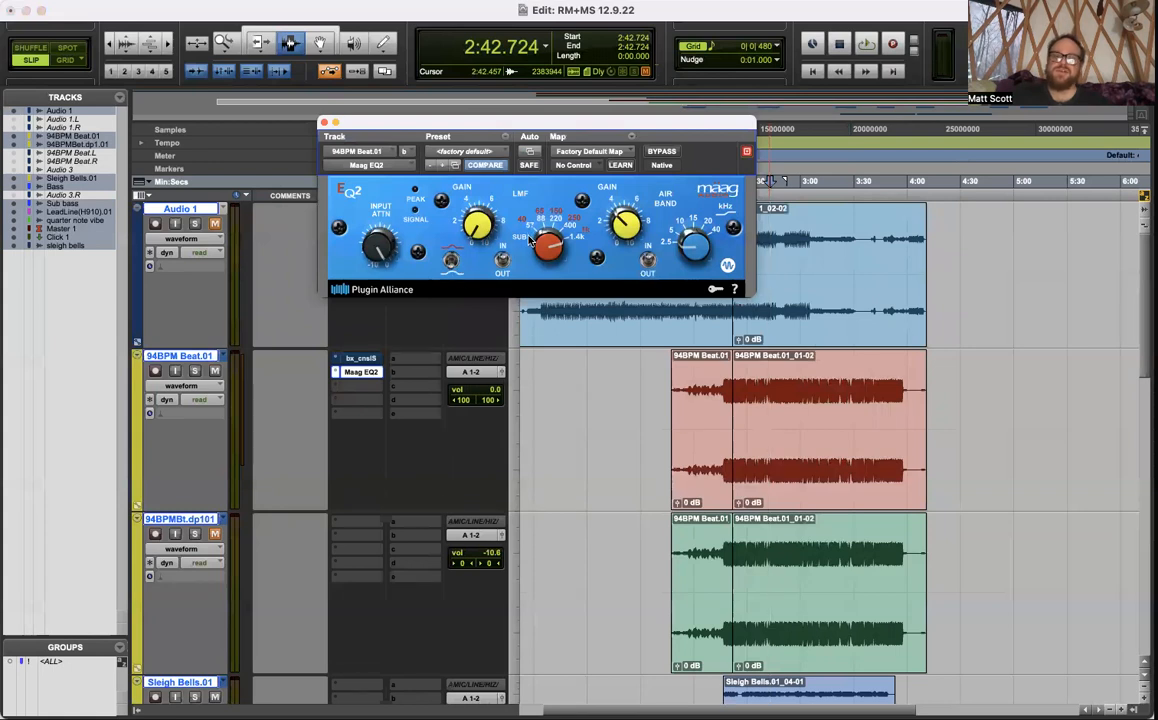
{"action": "mouse_move", "coordinate": [568, 223]}
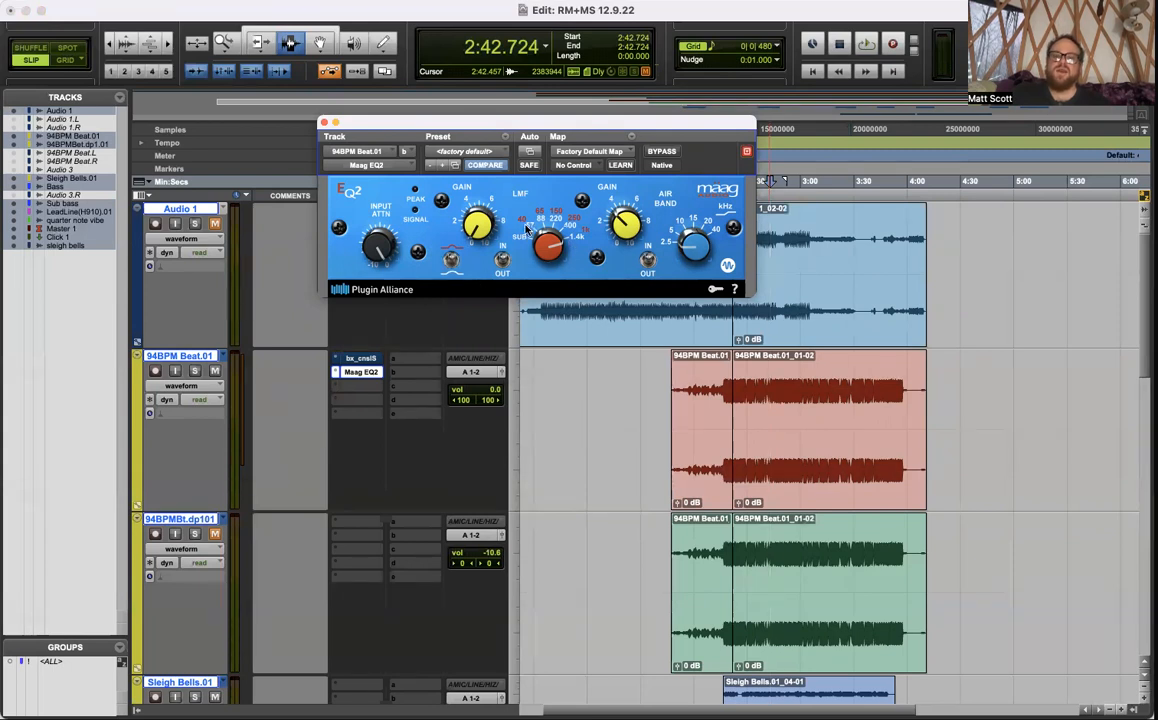
{"action": "mouse_move", "coordinate": [598, 238]}
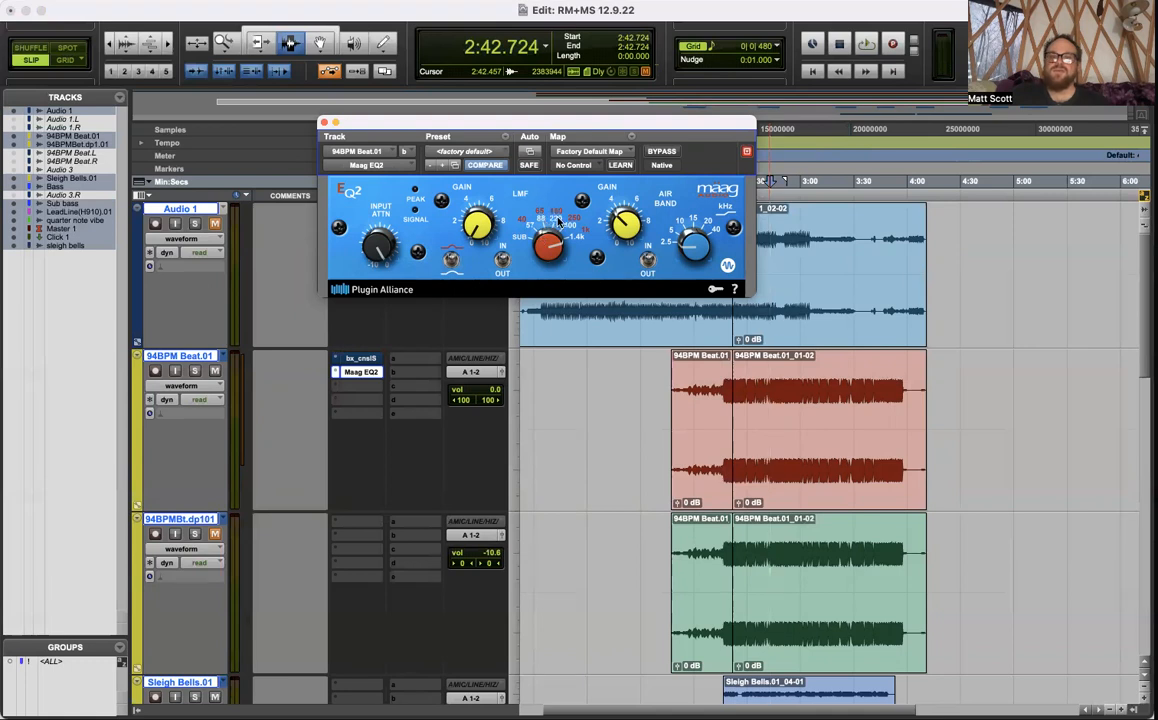
{"action": "mouse_move", "coordinate": [595, 237]}
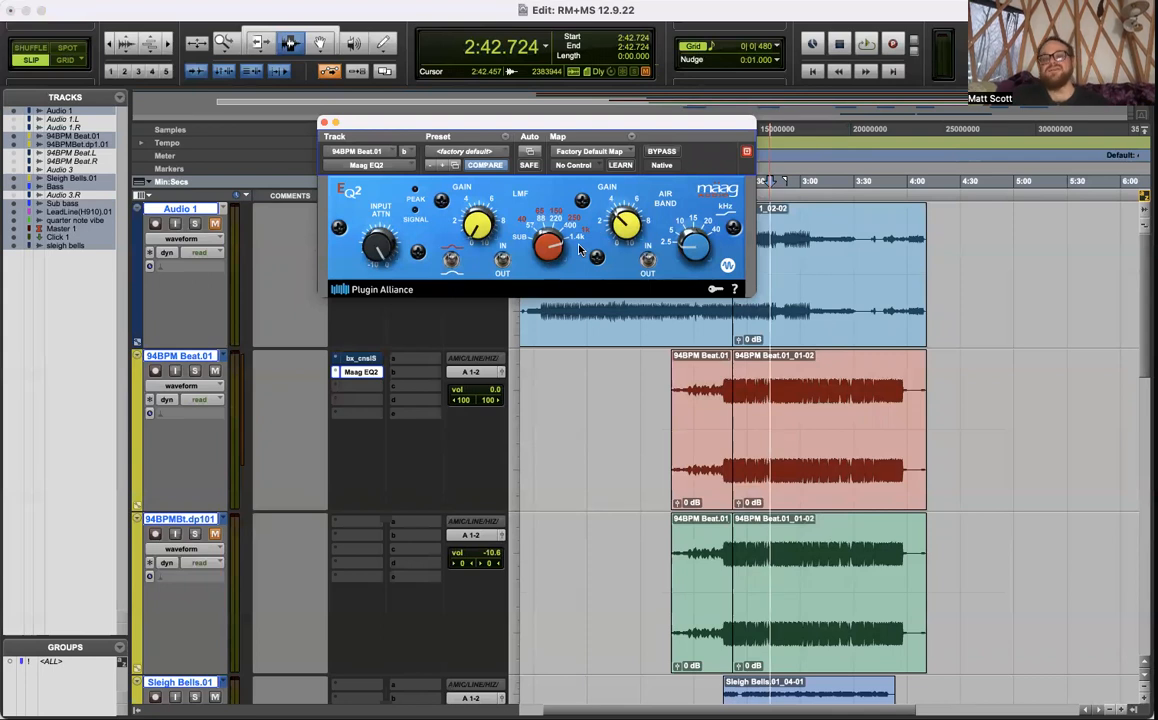
{"action": "mouse_move", "coordinate": [538, 262]}
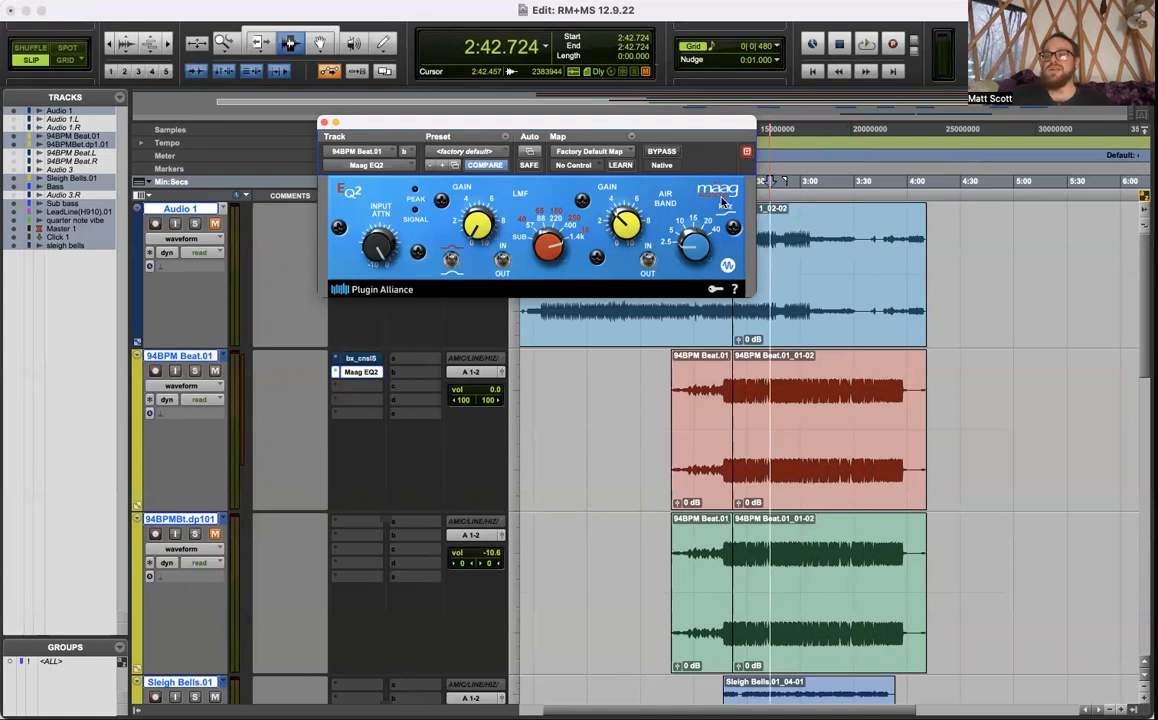
{"action": "mouse_move", "coordinate": [637, 224]}
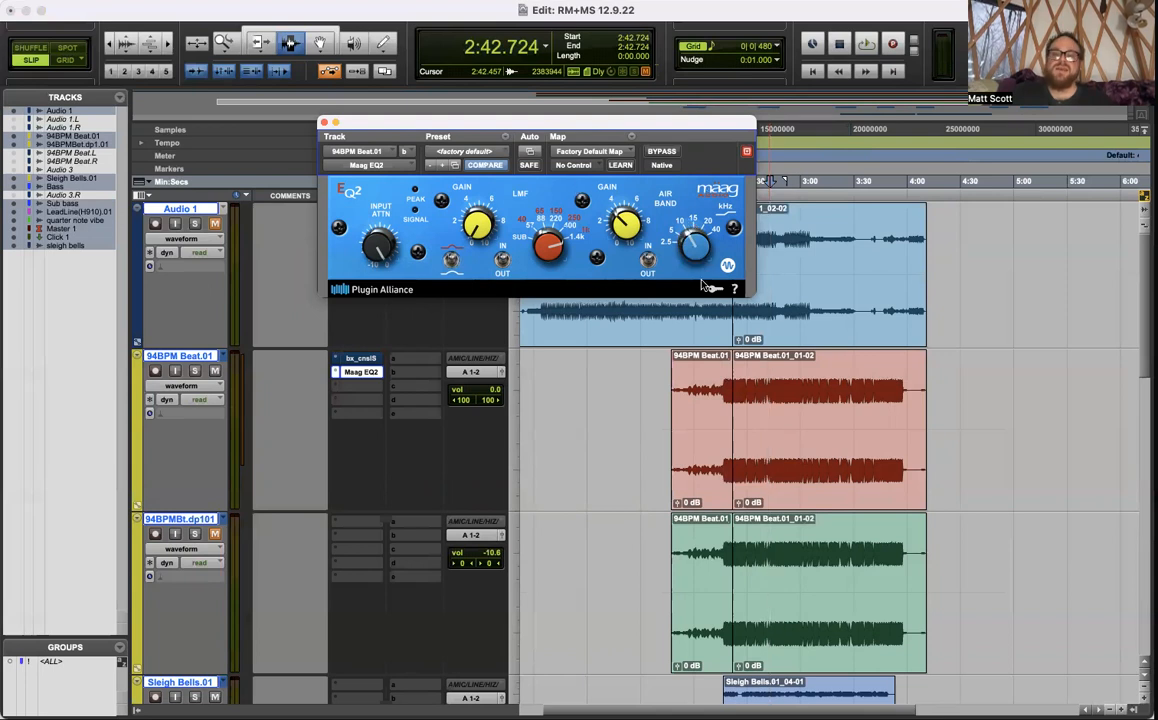
{"action": "mouse_move", "coordinate": [608, 198]}
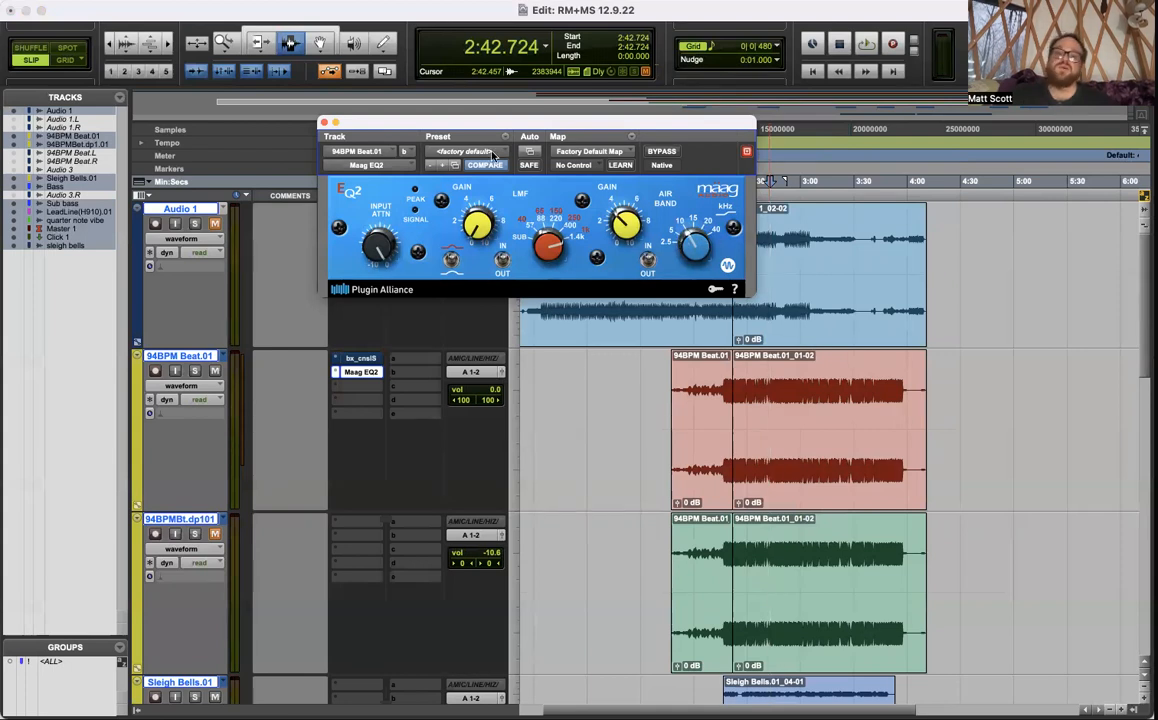
{"action": "mouse_move", "coordinate": [630, 255]}
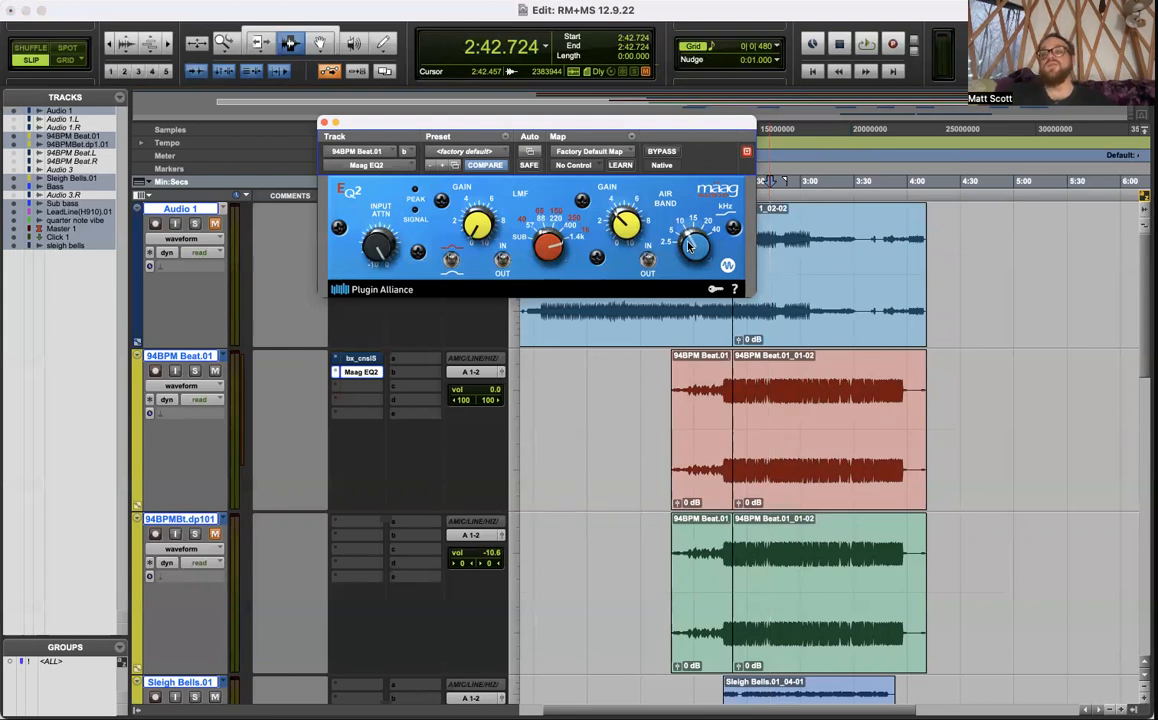
{"action": "left_click", "coordinate": [324, 121]}
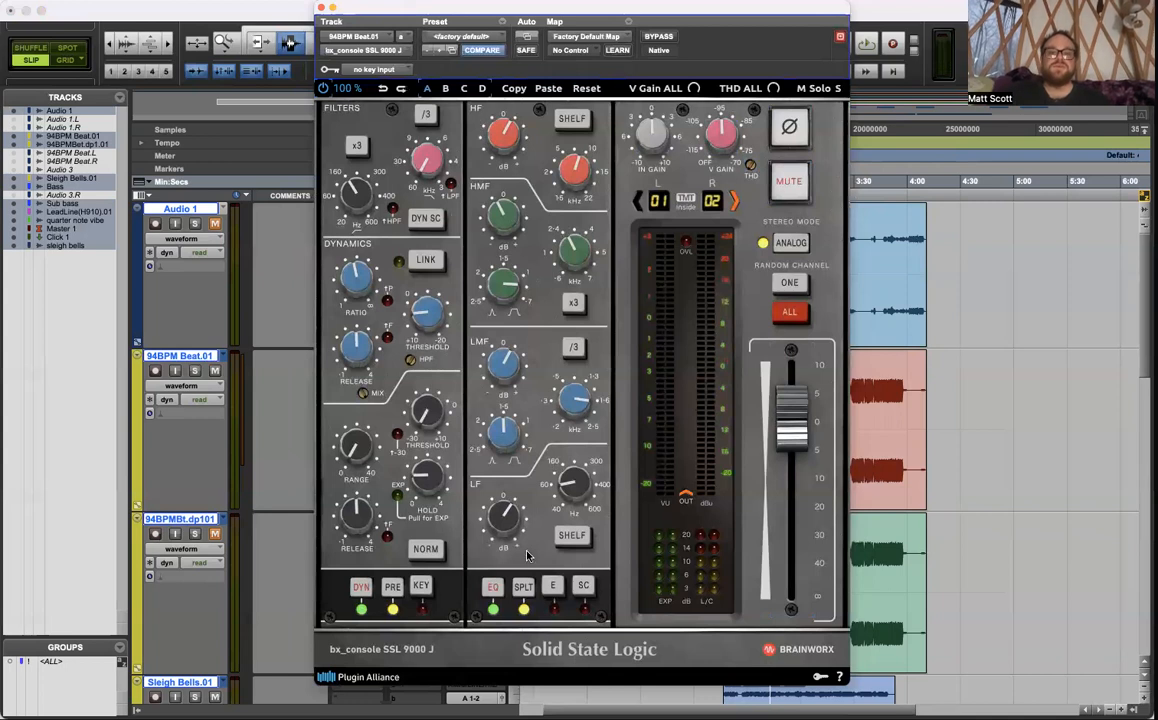
{"action": "mouse_move", "coordinate": [562, 258]}
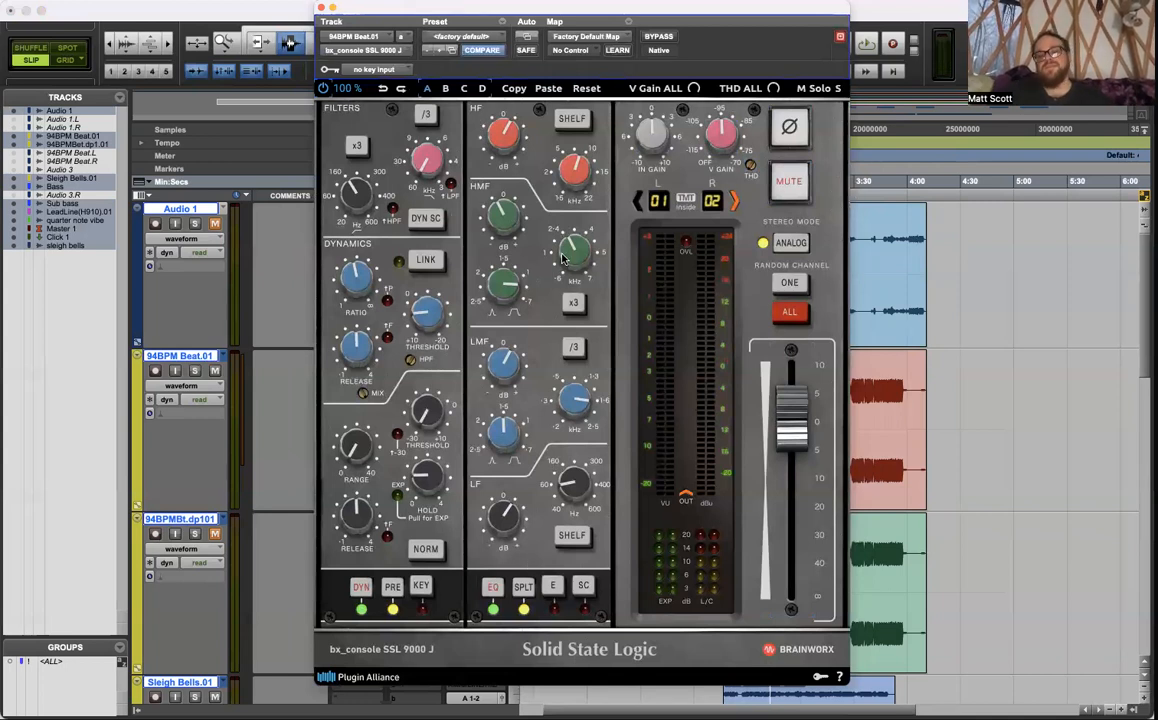
{"action": "mouse_move", "coordinate": [538, 113]}
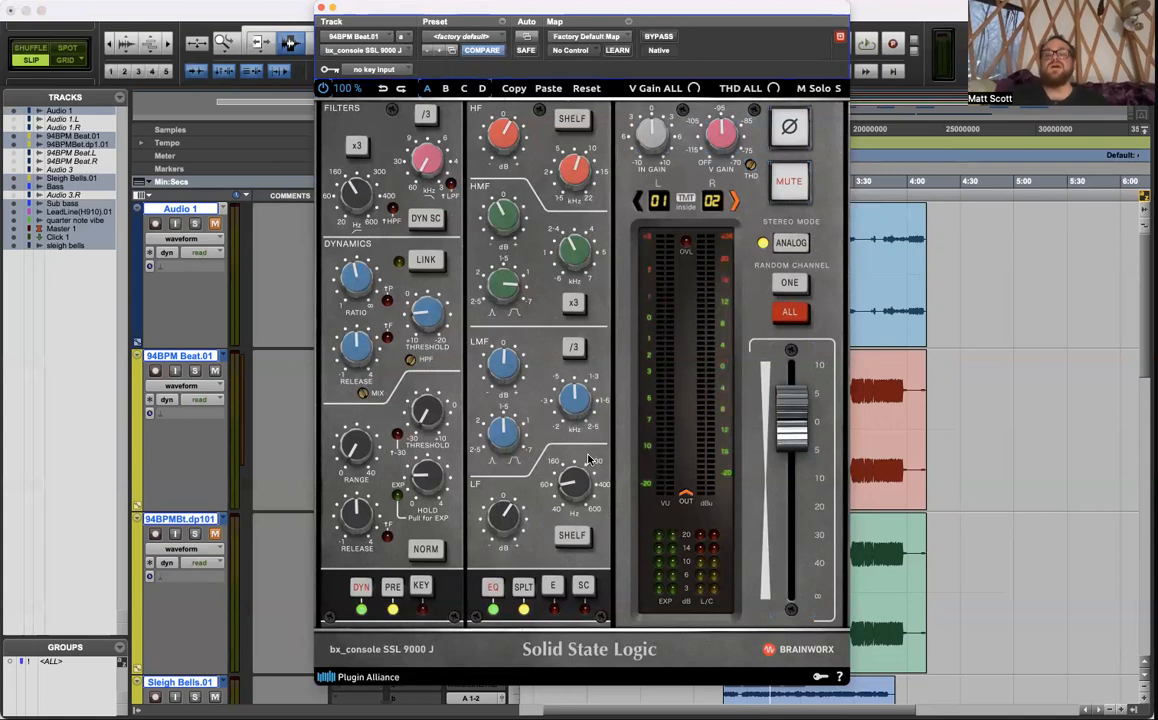
{"action": "mouse_move", "coordinate": [578, 391]}
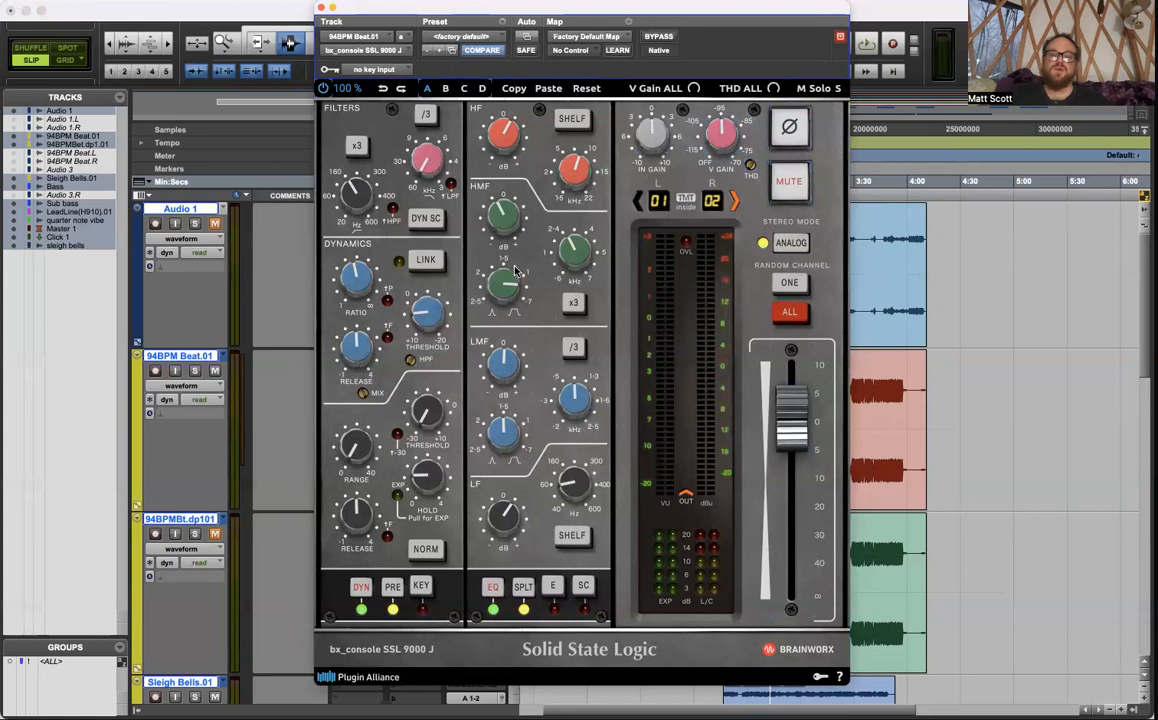
{"action": "mouse_move", "coordinate": [530, 313]}
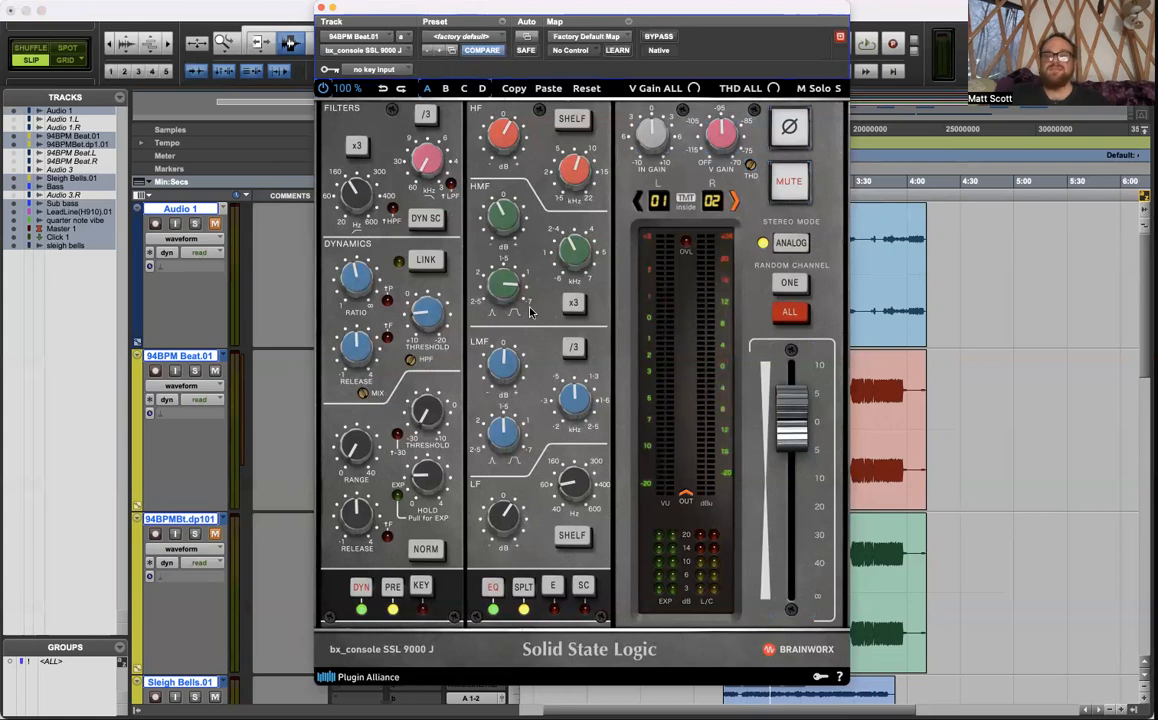
{"action": "mouse_move", "coordinate": [560, 285]}
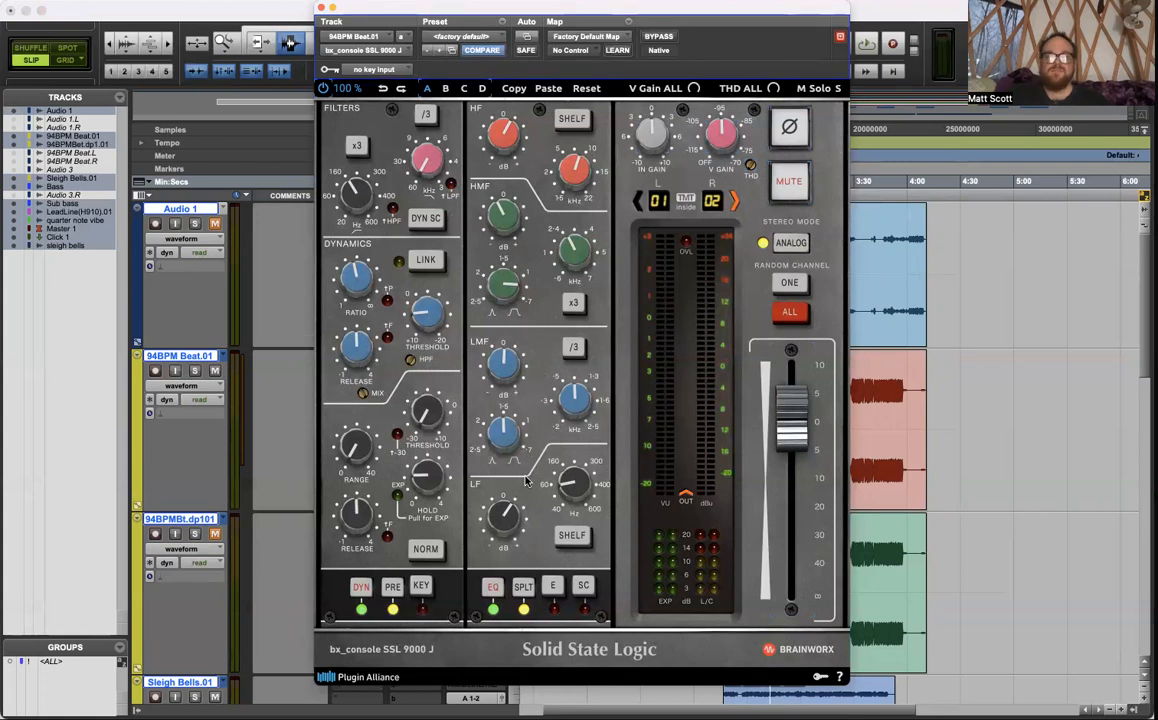
{"action": "mouse_move", "coordinate": [562, 490]}
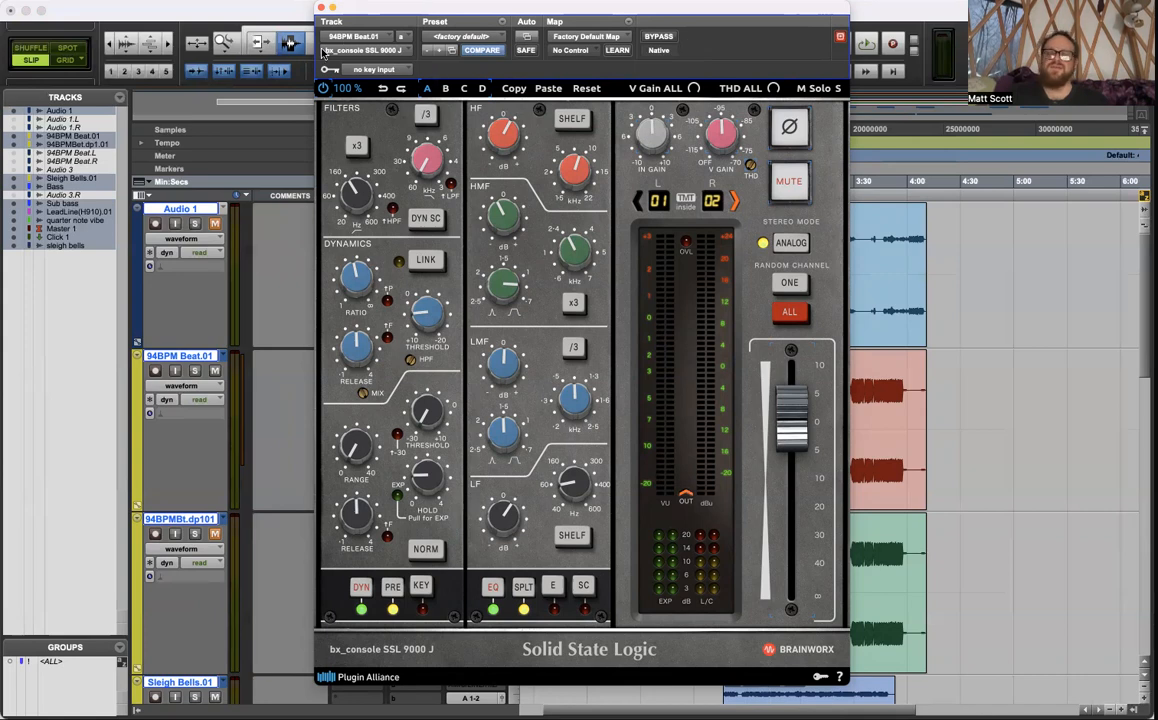
{"action": "mouse_move", "coordinate": [730, 384]}
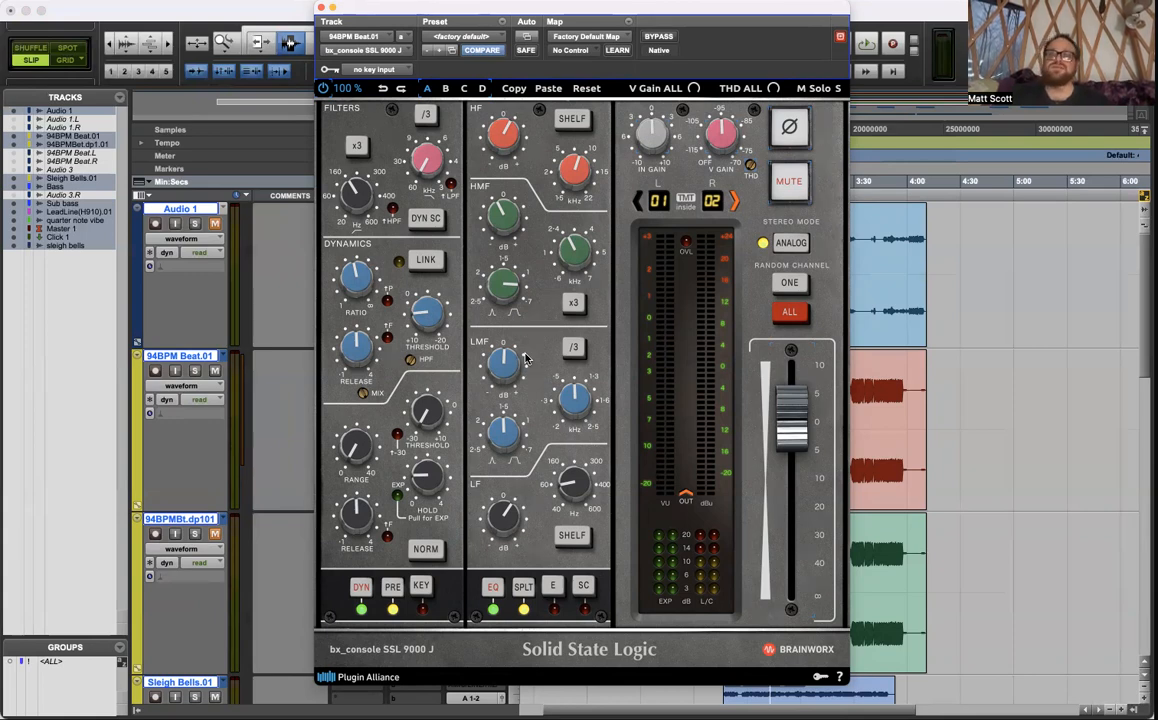
{"action": "mouse_move", "coordinate": [512, 367]}
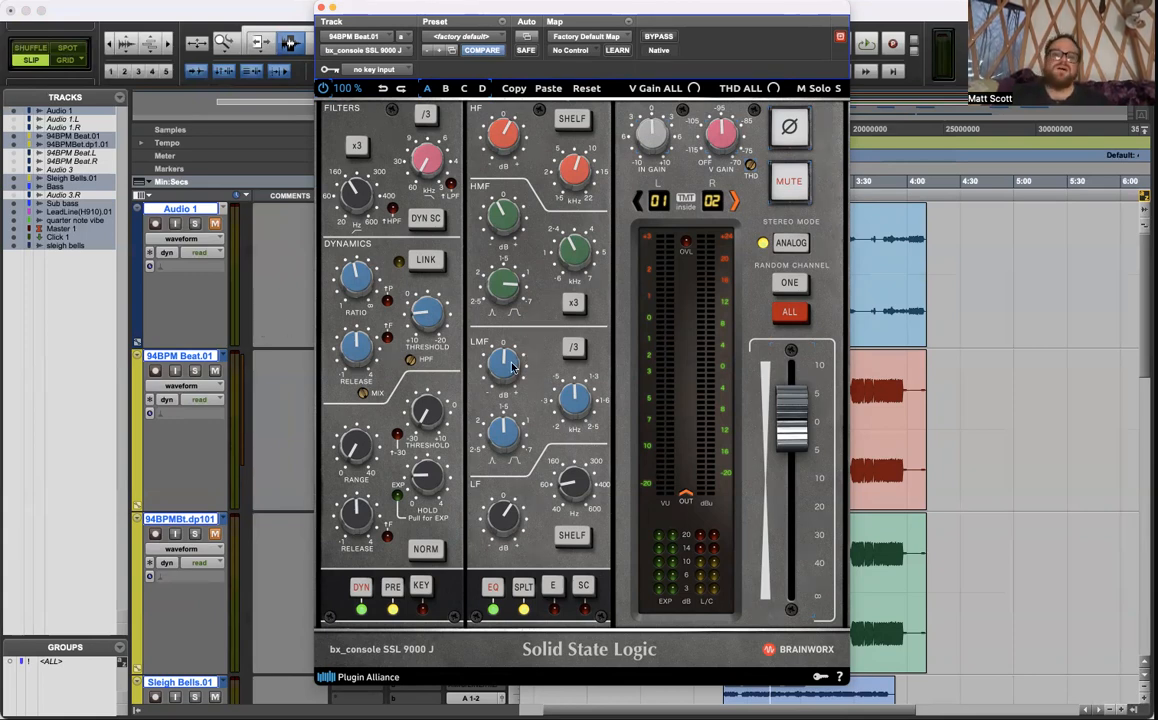
Raise the SSL 9000 J output to about +3.4 dB, then restore it.
{"action": "left_click_drag", "start_coordinate": [790, 430], "coordinate": [790, 390]}
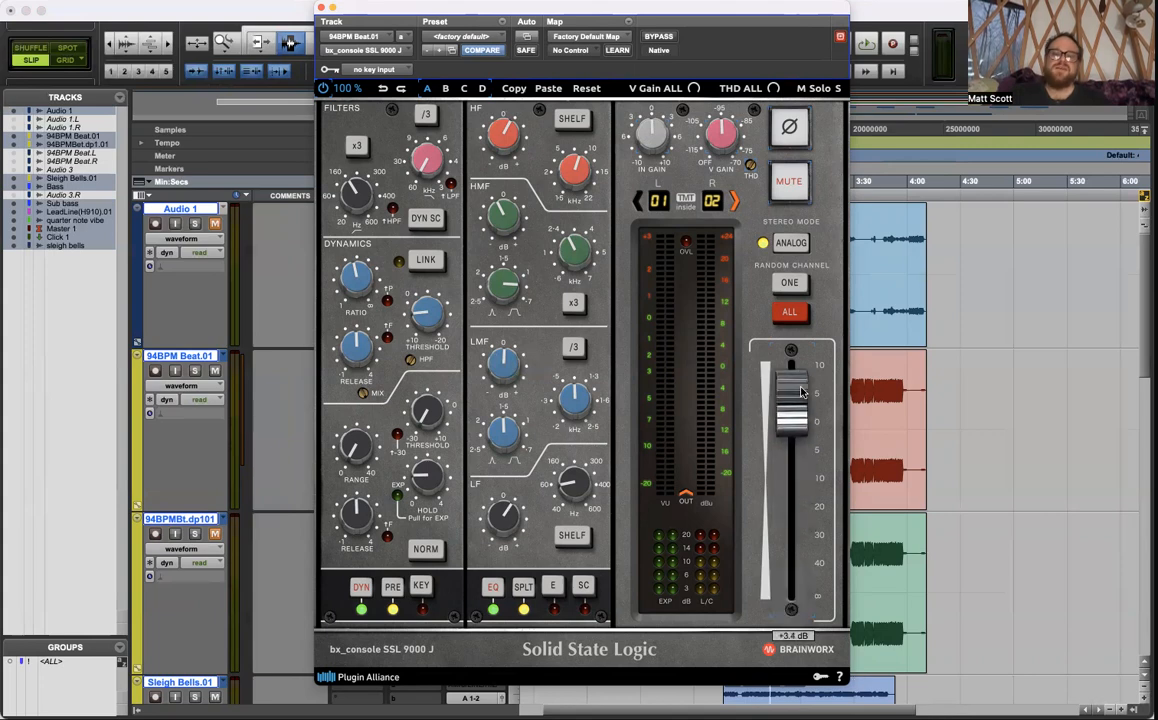
{"action": "left_click_drag", "start_coordinate": [791, 390], "coordinate": [791, 440]}
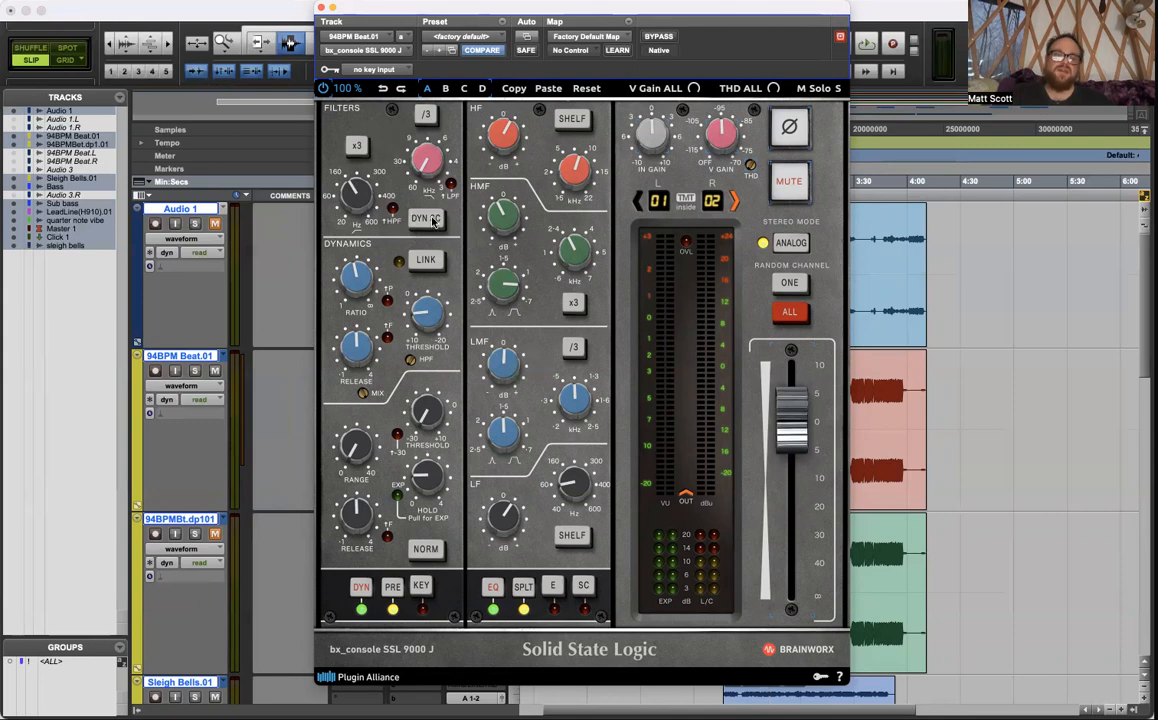
{"action": "mouse_move", "coordinate": [433, 222]}
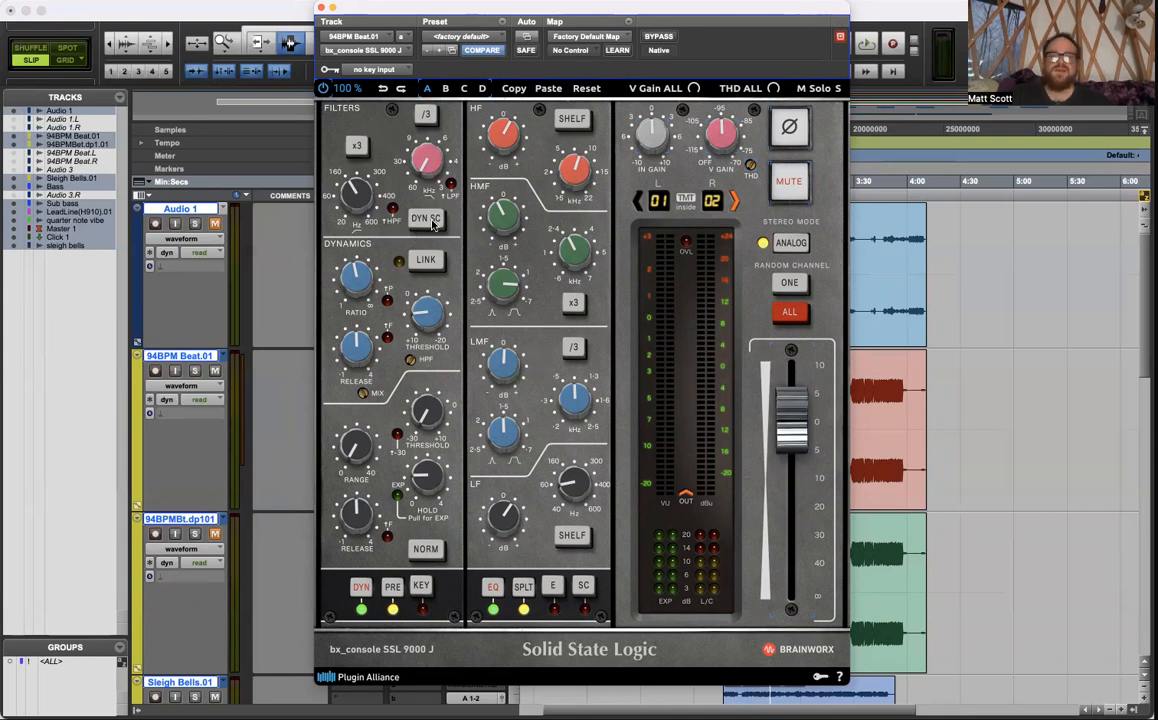
{"action": "mouse_move", "coordinate": [625, 225]}
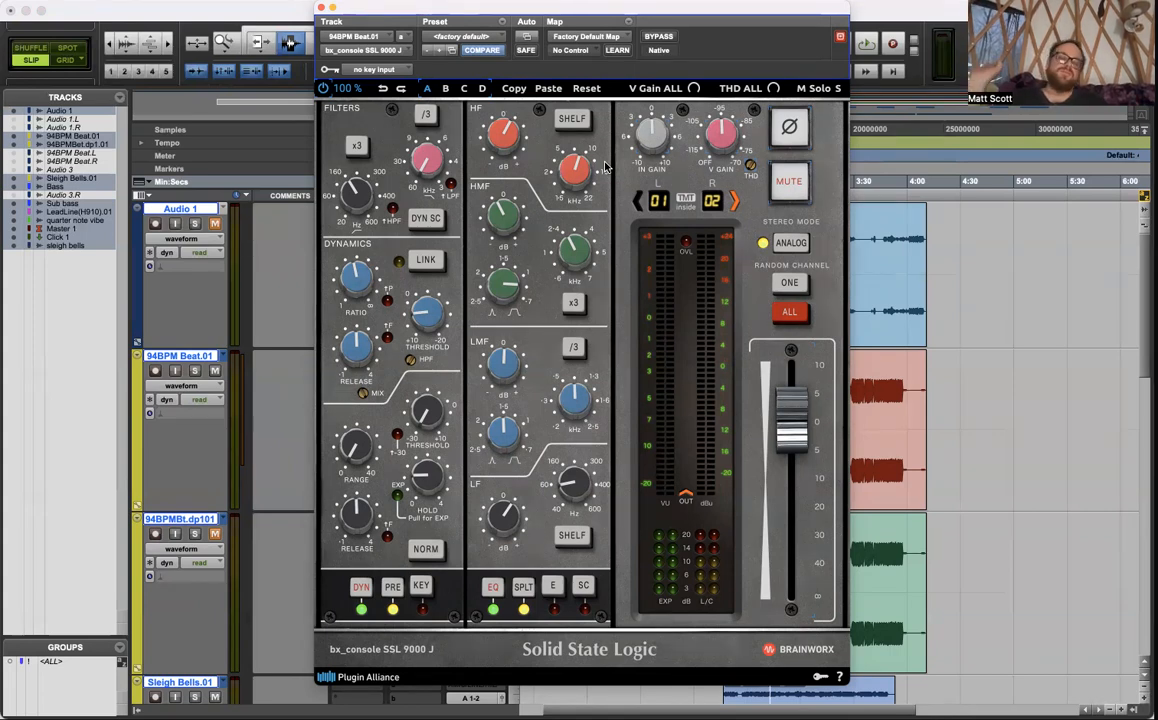
{"action": "mouse_move", "coordinate": [540, 352]}
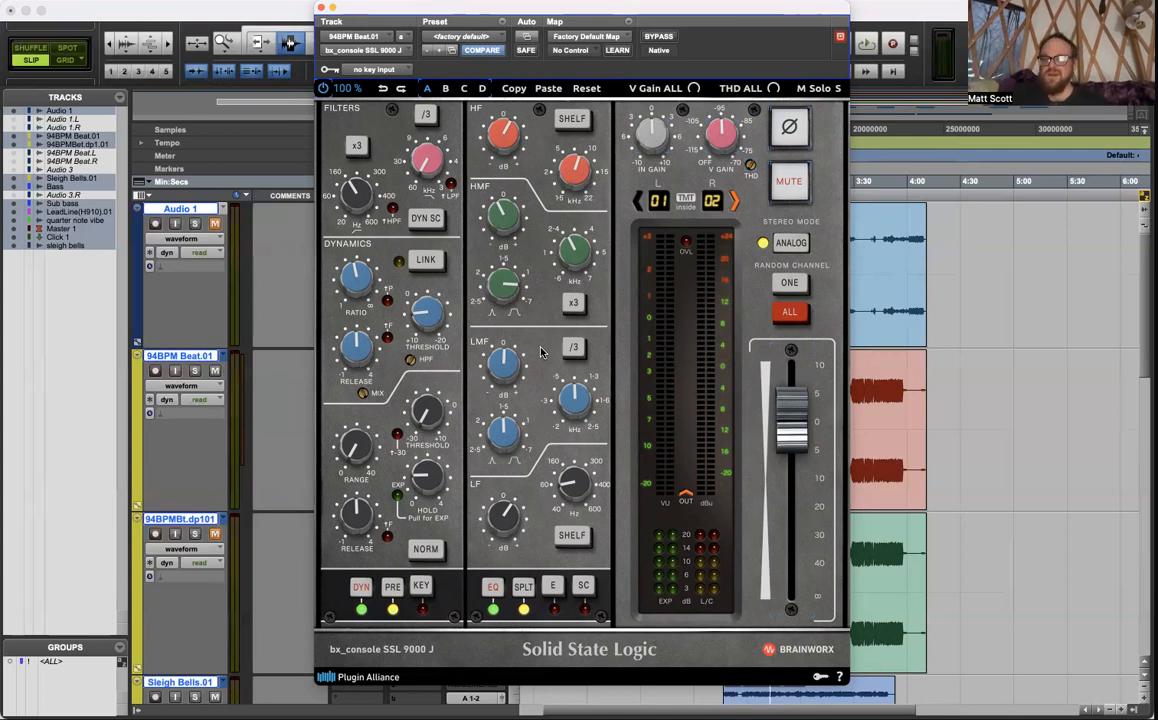
{"action": "mouse_move", "coordinate": [600, 130]}
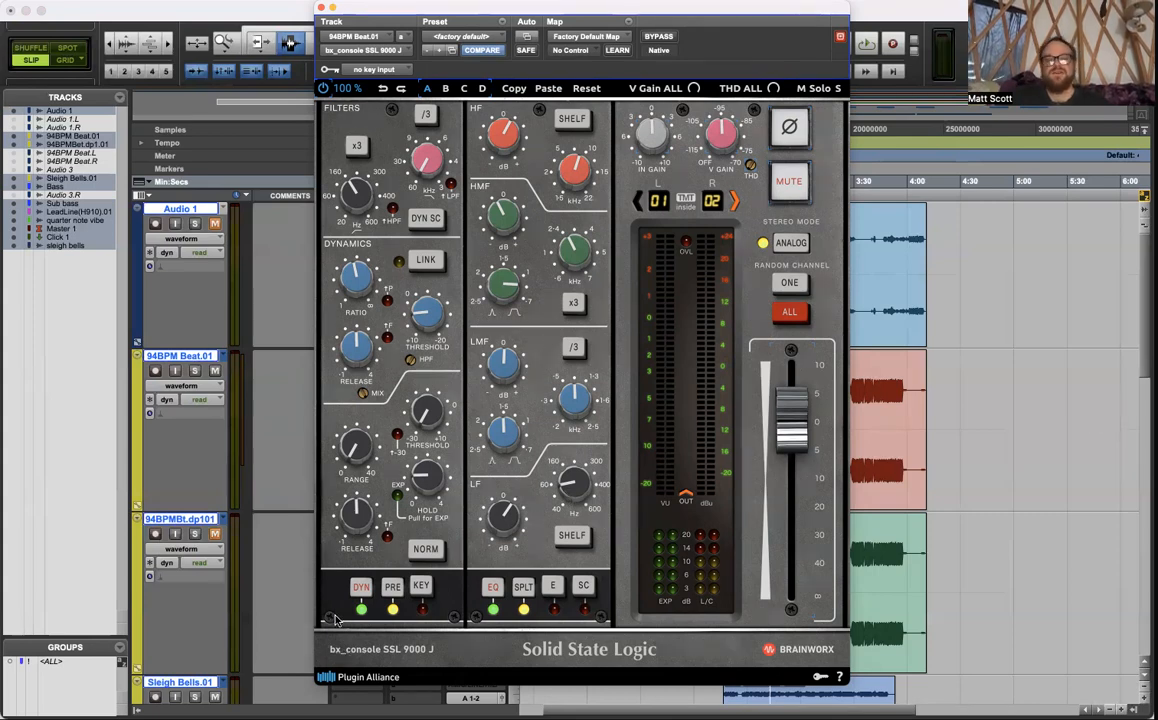
{"action": "mouse_move", "coordinate": [684, 483]}
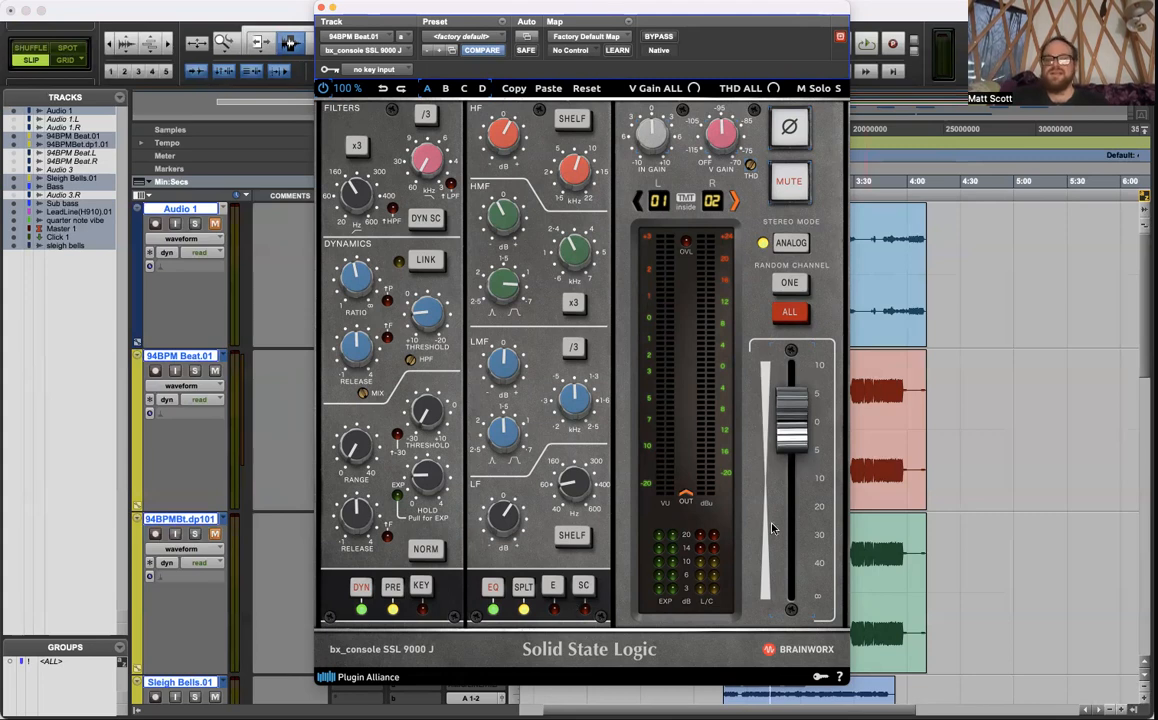
{"action": "mouse_move", "coordinate": [715, 604]}
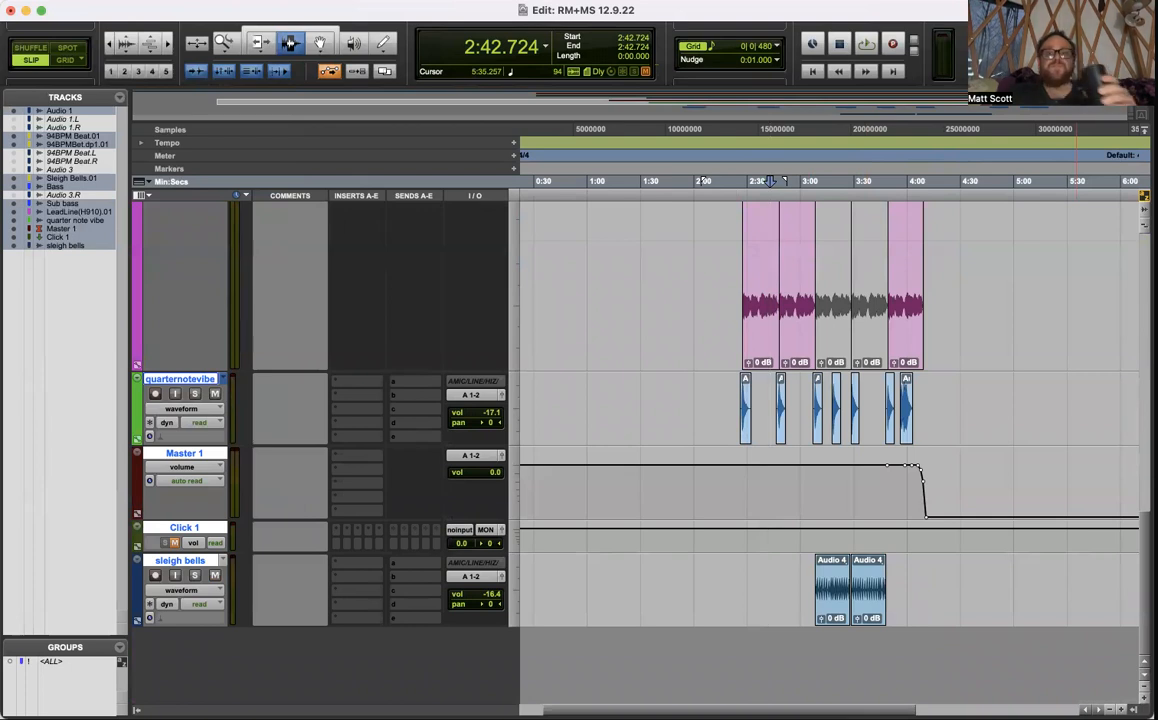
{"action": "mouse_move", "coordinate": [698, 12]}
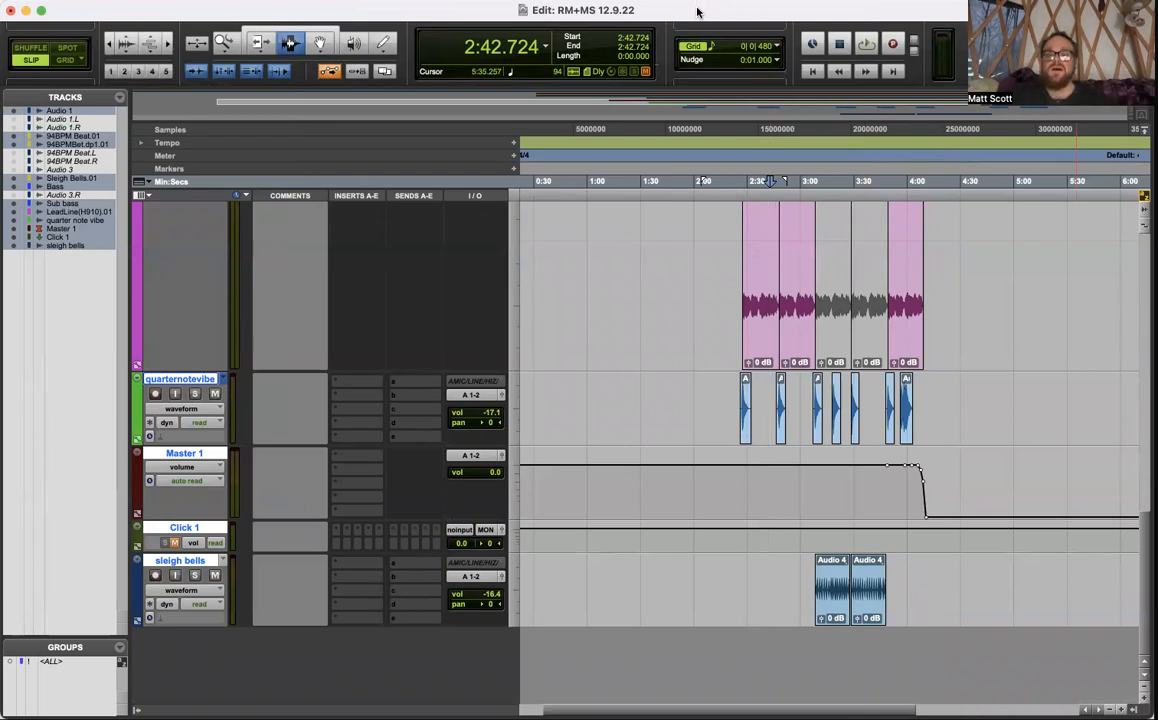